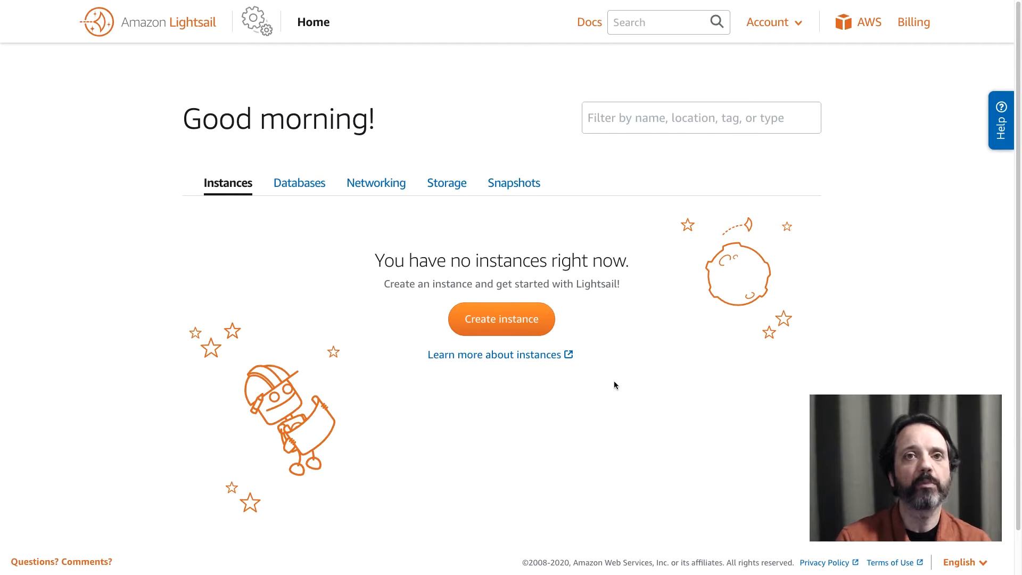
Start a new Lightsail instance and show the region and zone choices, with Oregon selected.
click(500, 319)
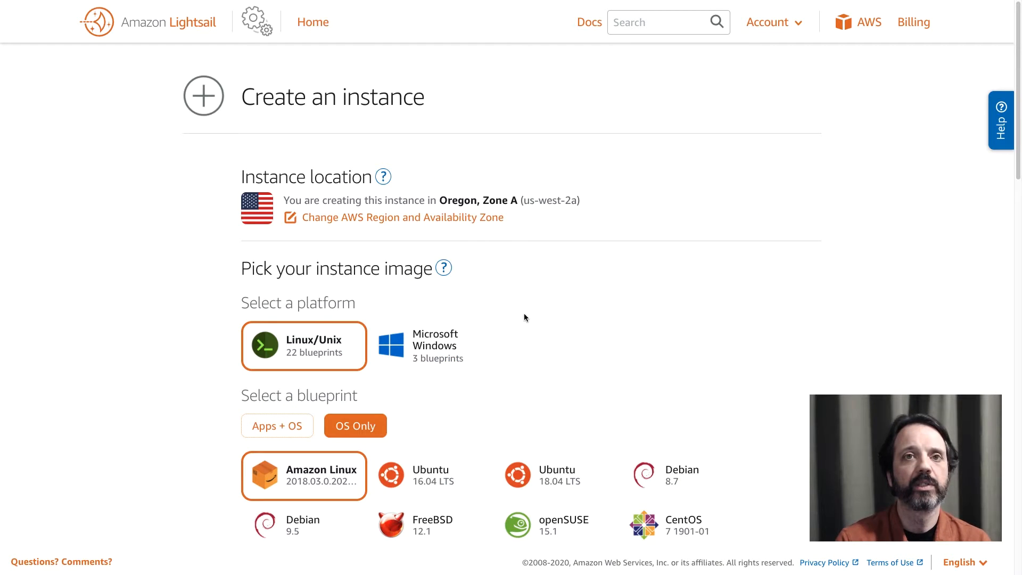
mouse_move(467, 246)
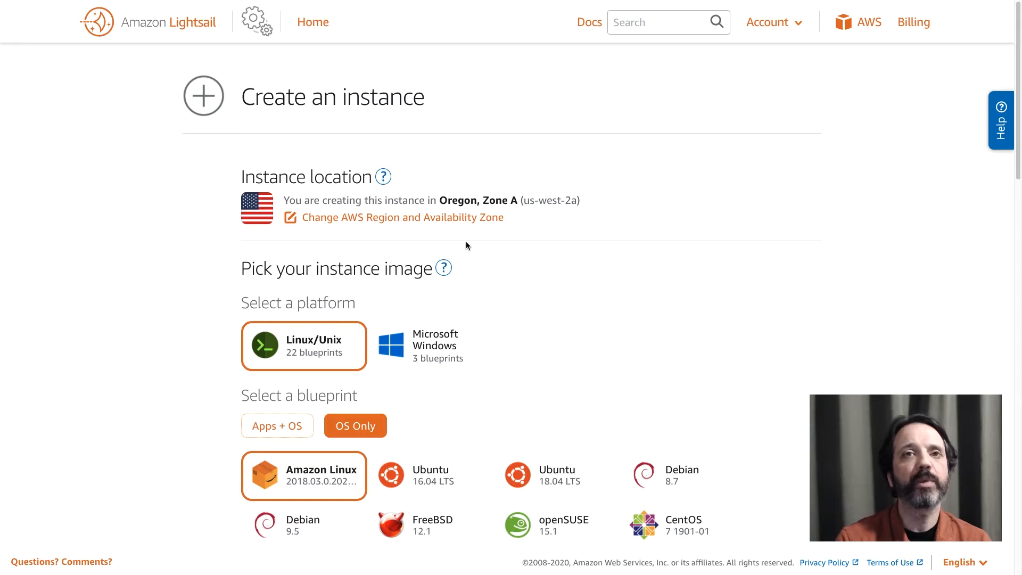
mouse_move(458, 223)
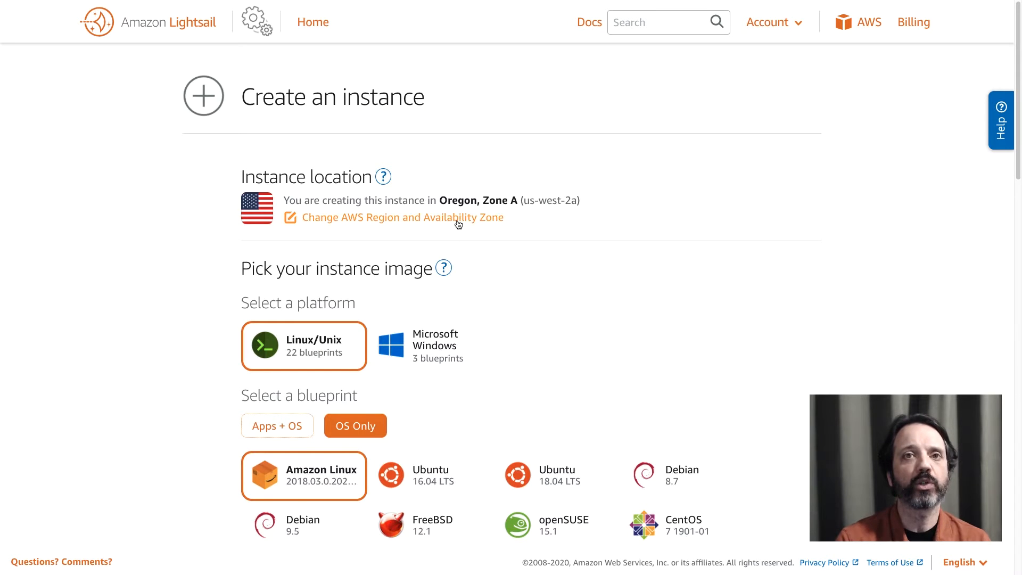
click(387, 217)
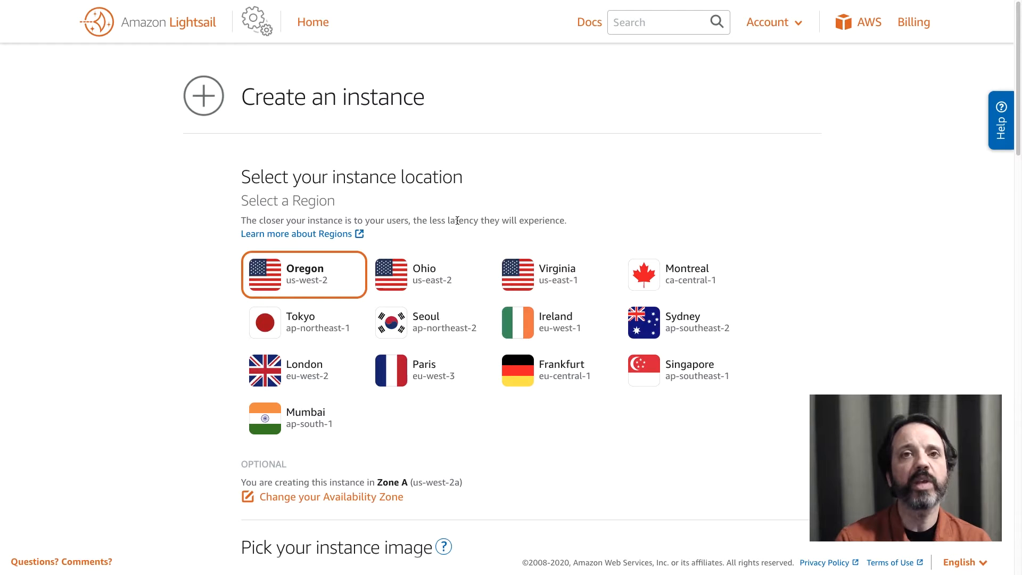
mouse_move(576, 314)
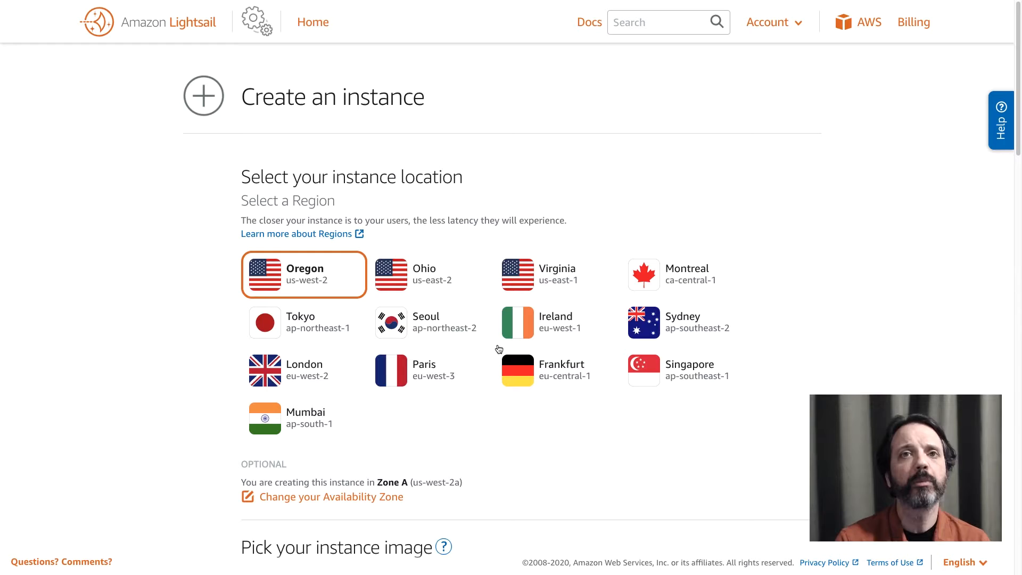
Pick the Ubuntu 18.04 LTS OS-only blueprint and scroll to the instance plans.
scroll(down, 3)
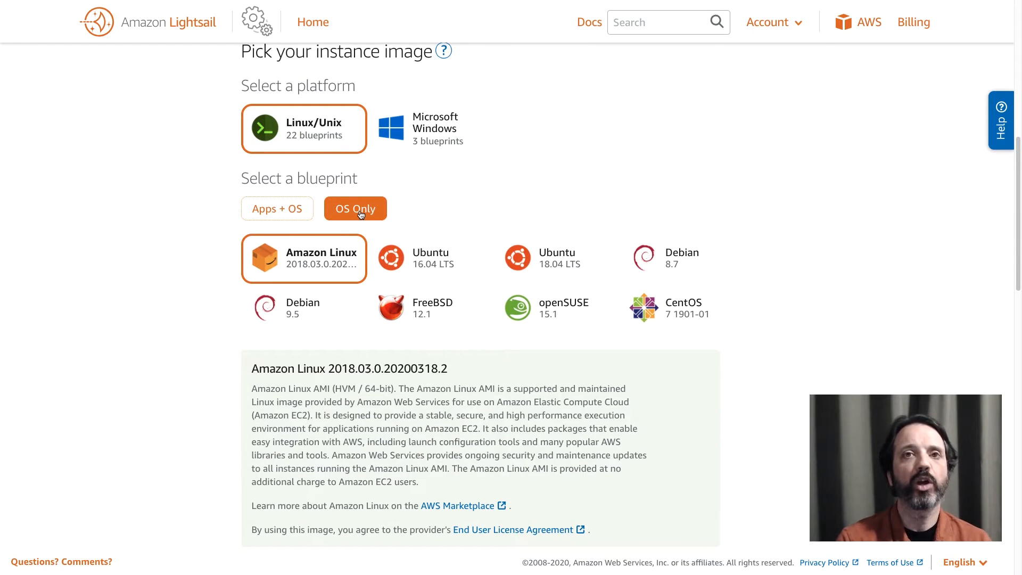
mouse_move(525, 255)
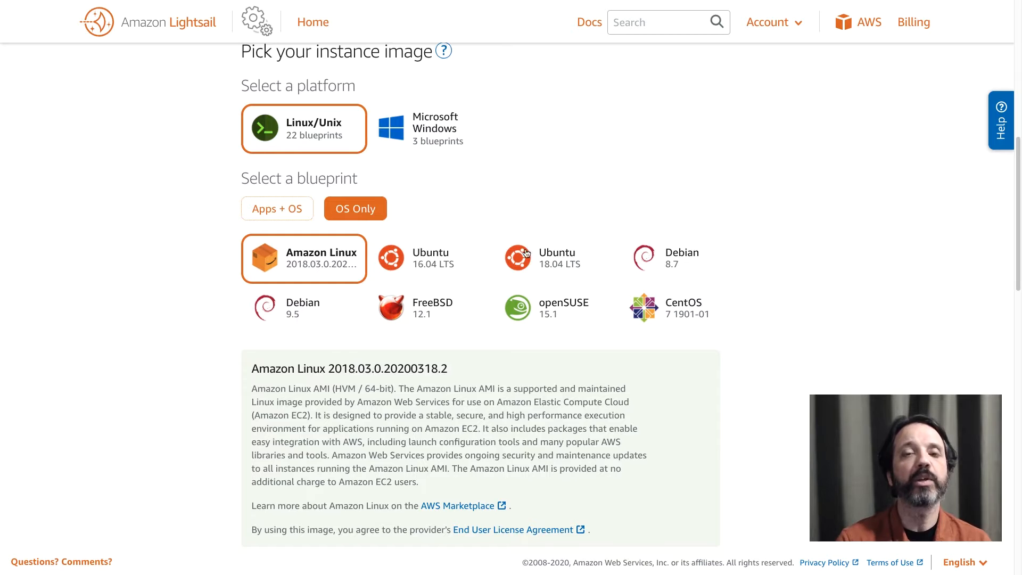
click(557, 258)
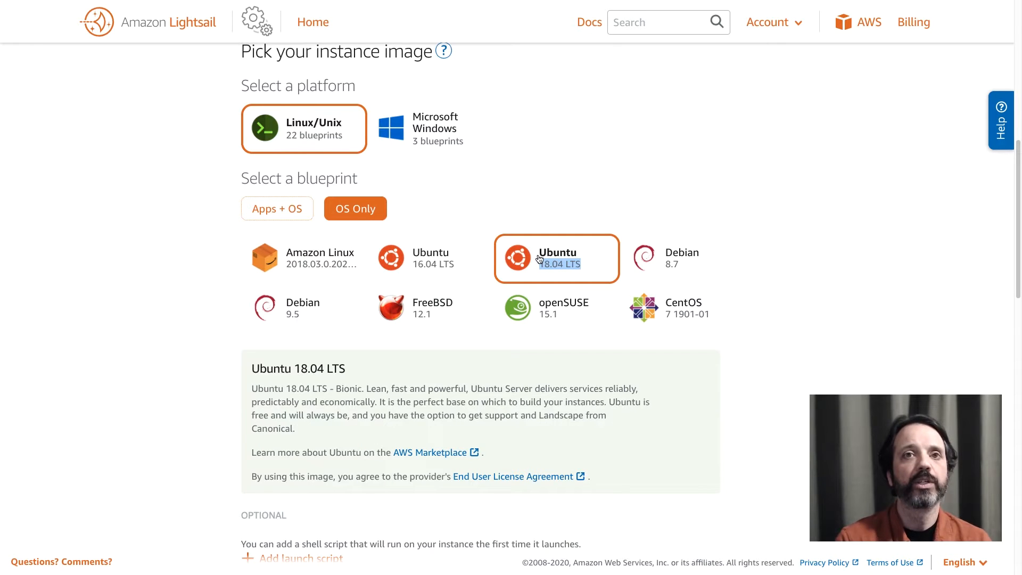
scroll(down, 3)
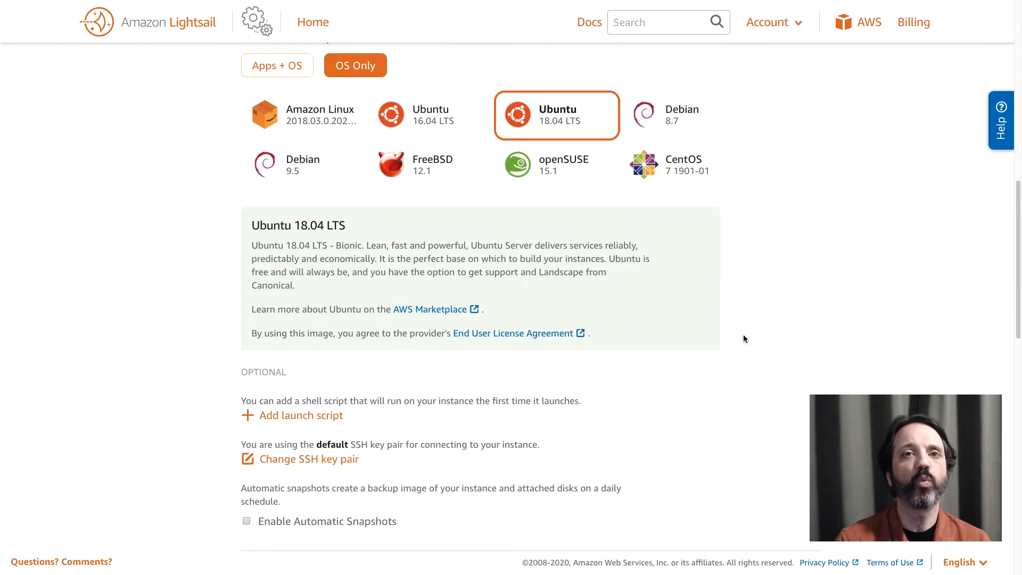
scroll(down, 3)
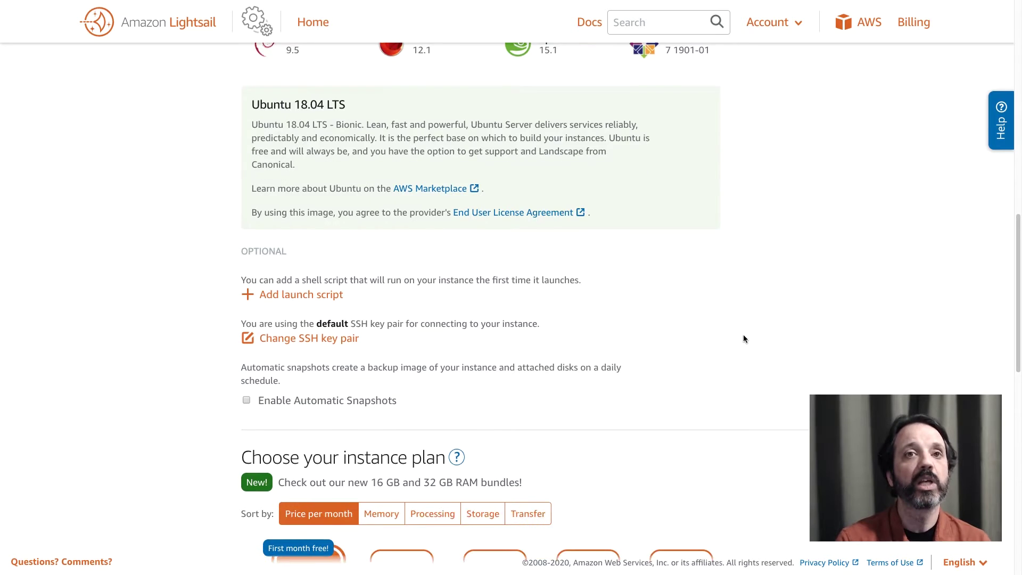
scroll(down, 3)
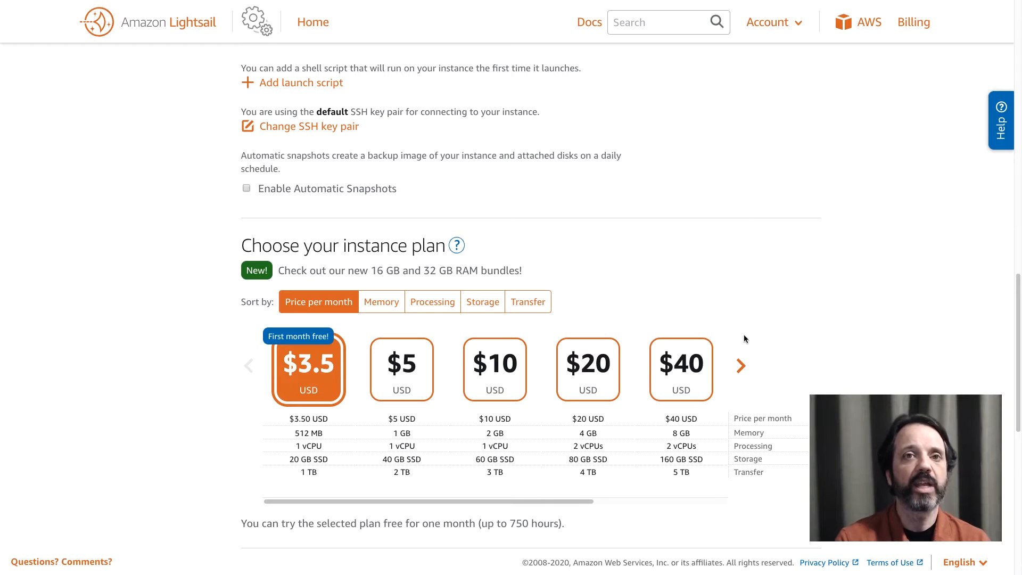
Launch a $5-per-month Ubuntu instance named 'minecraft'.
click(401, 368)
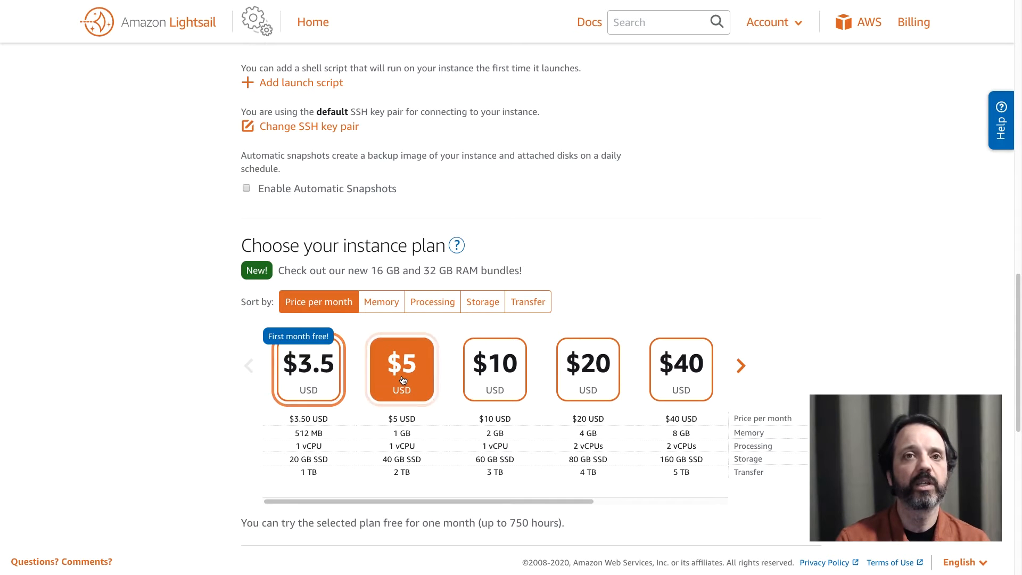
scroll(down, 3)
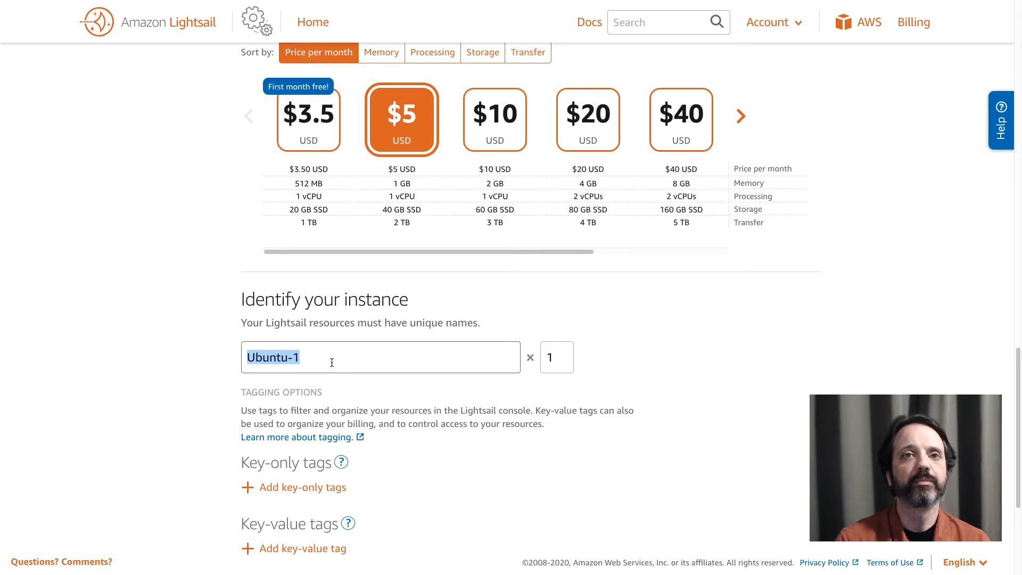
text(minecraft)
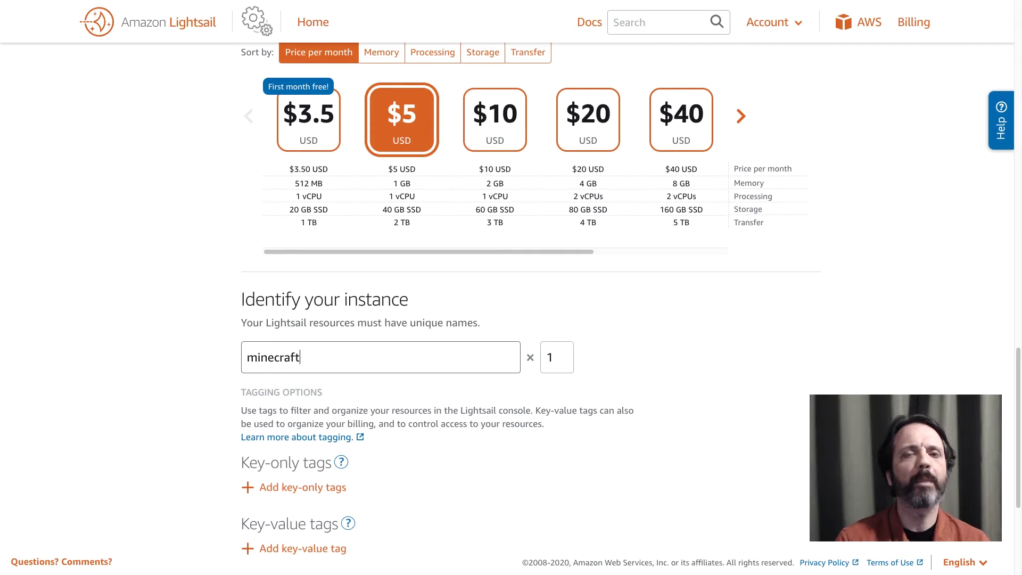
scroll(down, 3)
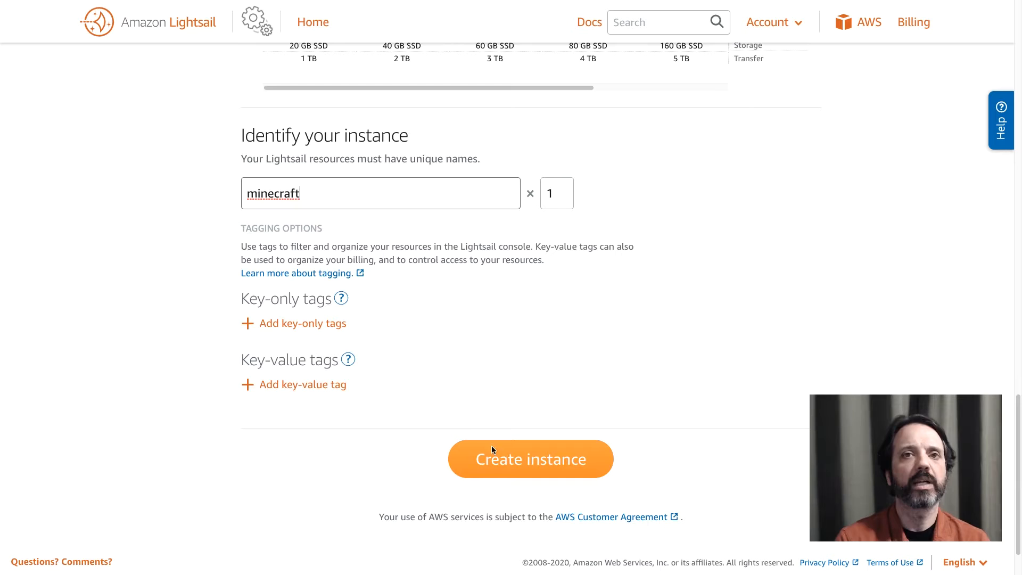
click(530, 458)
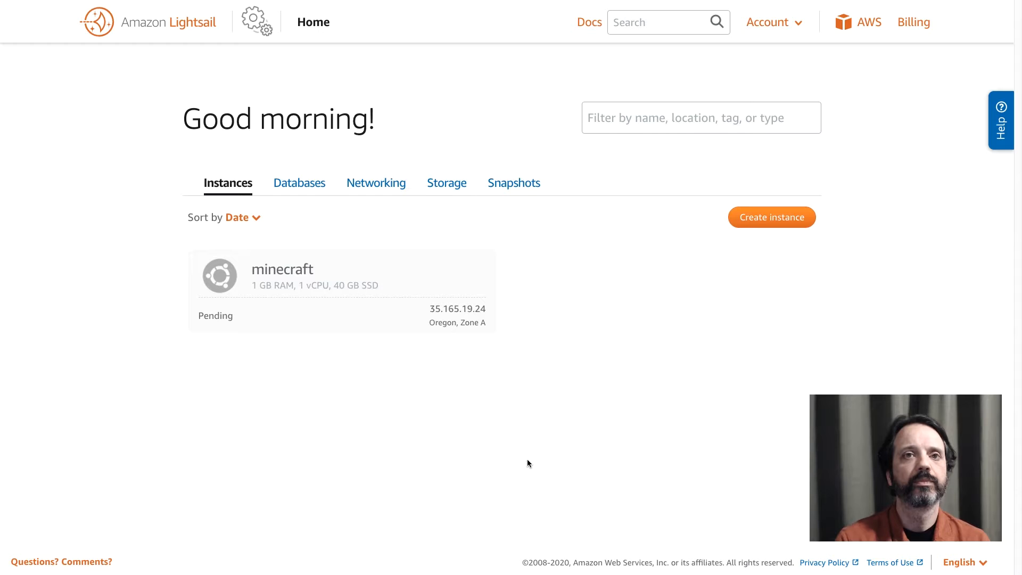
mouse_move(287, 274)
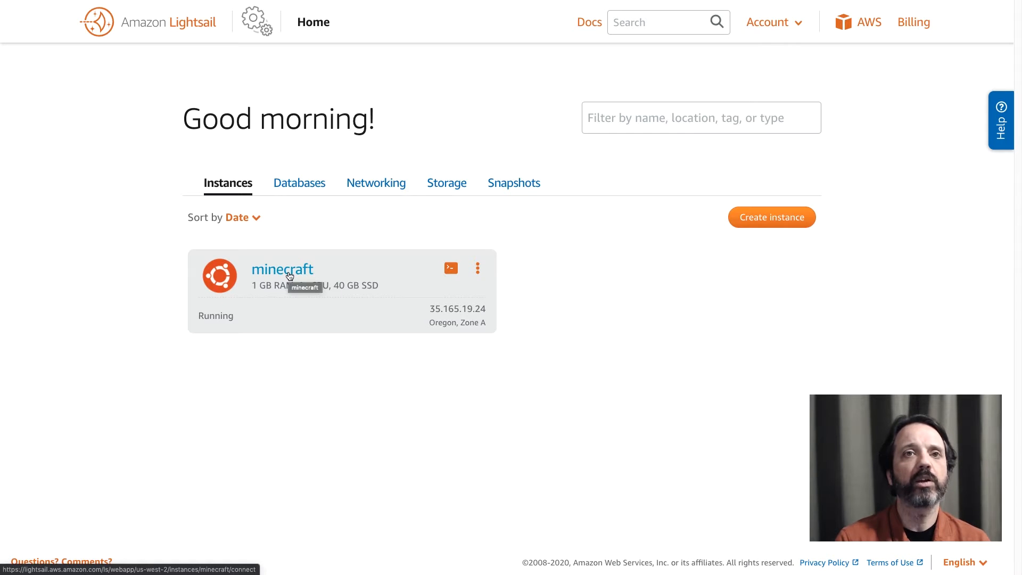
Open the minecraft instance's Networking tab and scroll to its SSH and HTTP firewall rules.
click(282, 269)
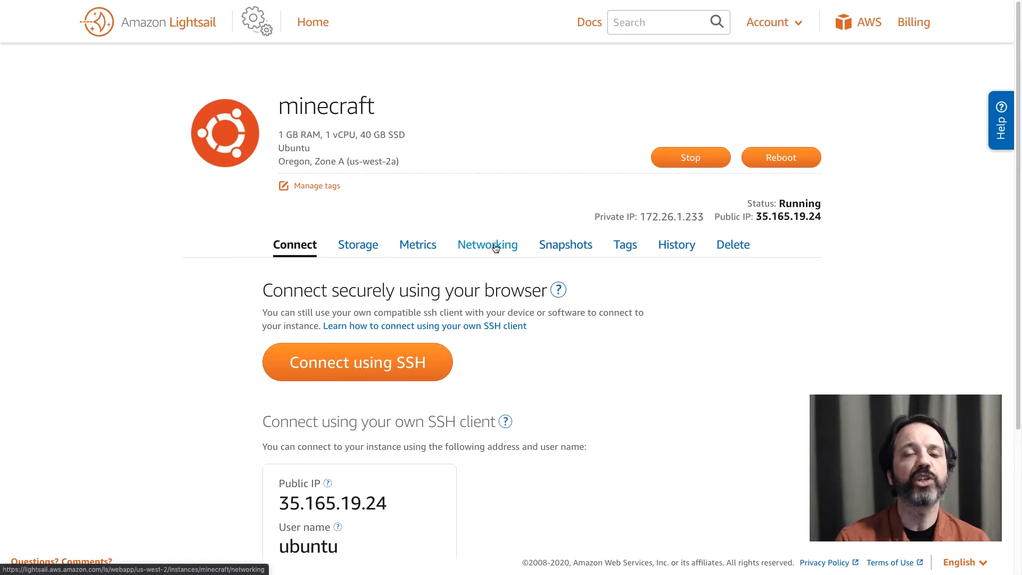
click(487, 244)
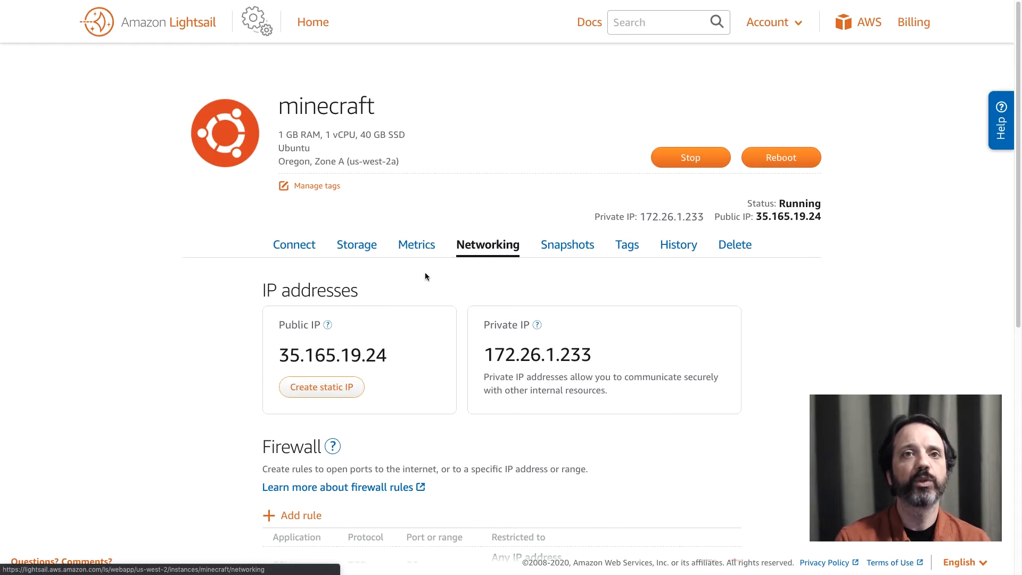
scroll(down, 3)
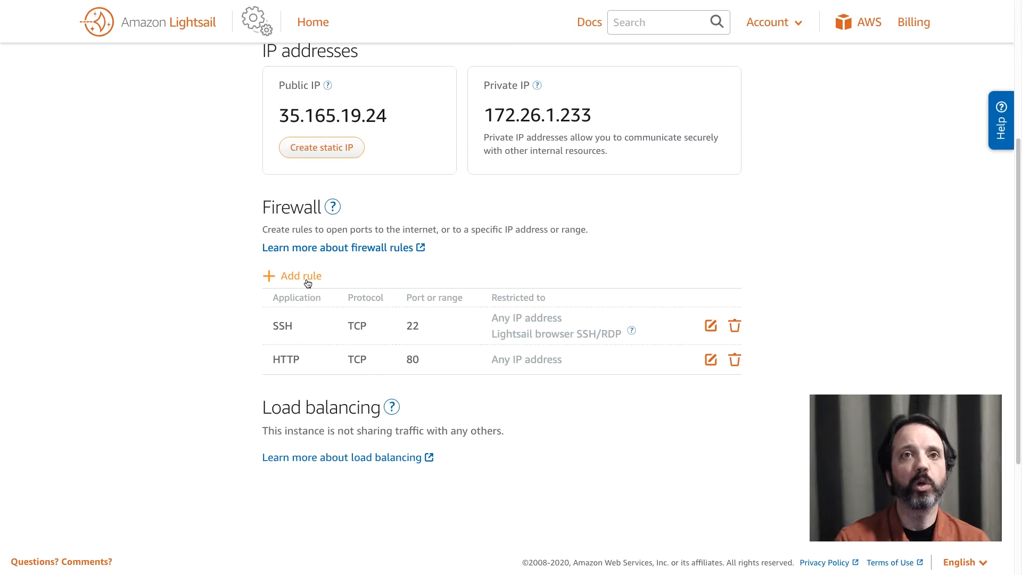
Add a Custom TCP firewall rule allowing port 25565 from any IP address.
click(300, 276)
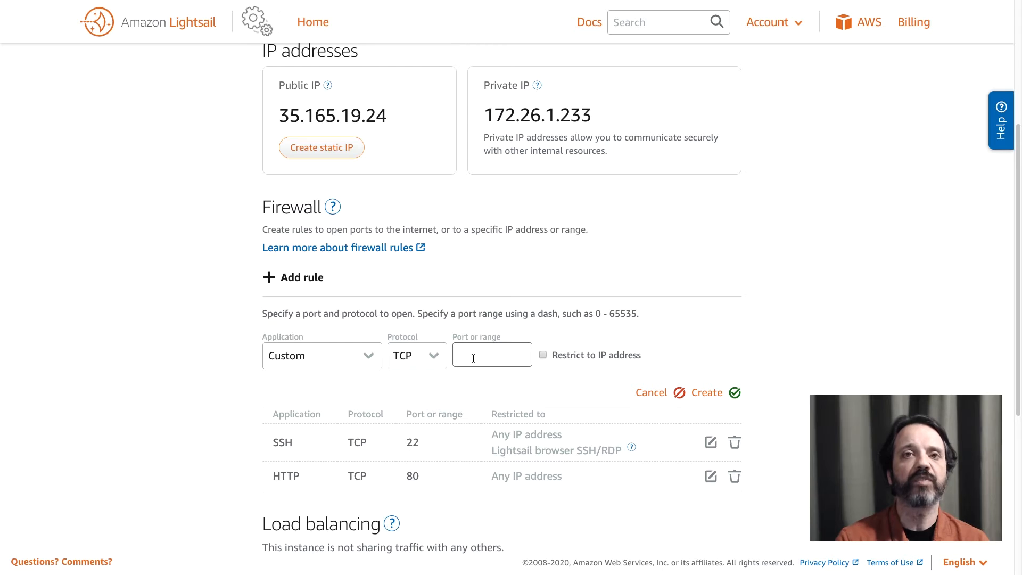
text(25567)
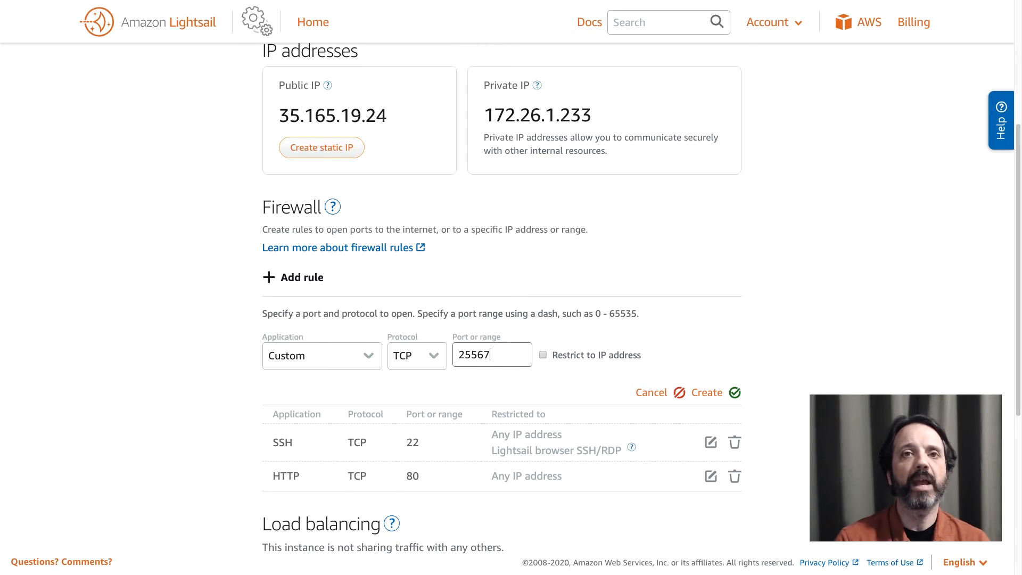
key(Backspace)
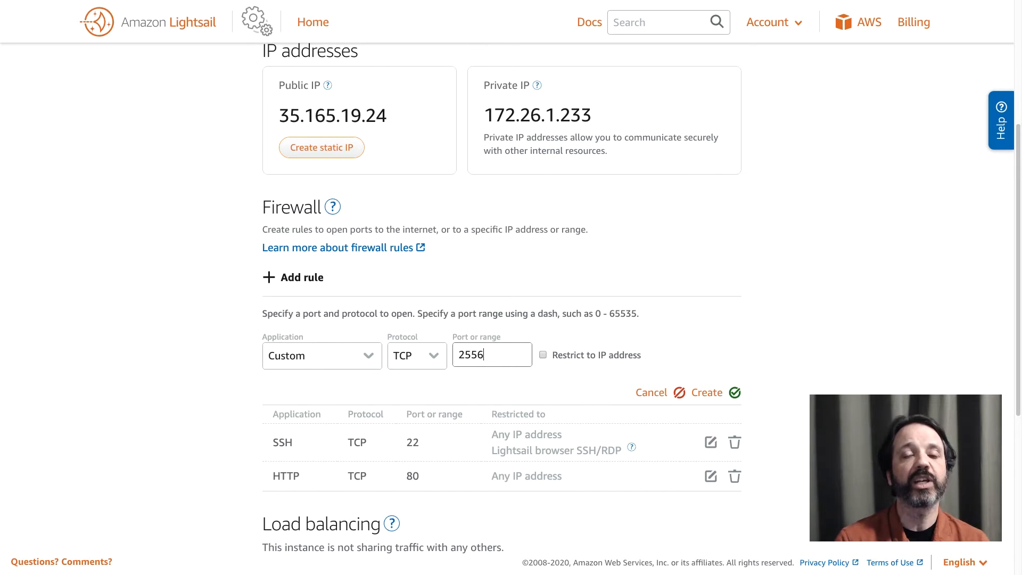
text(5)
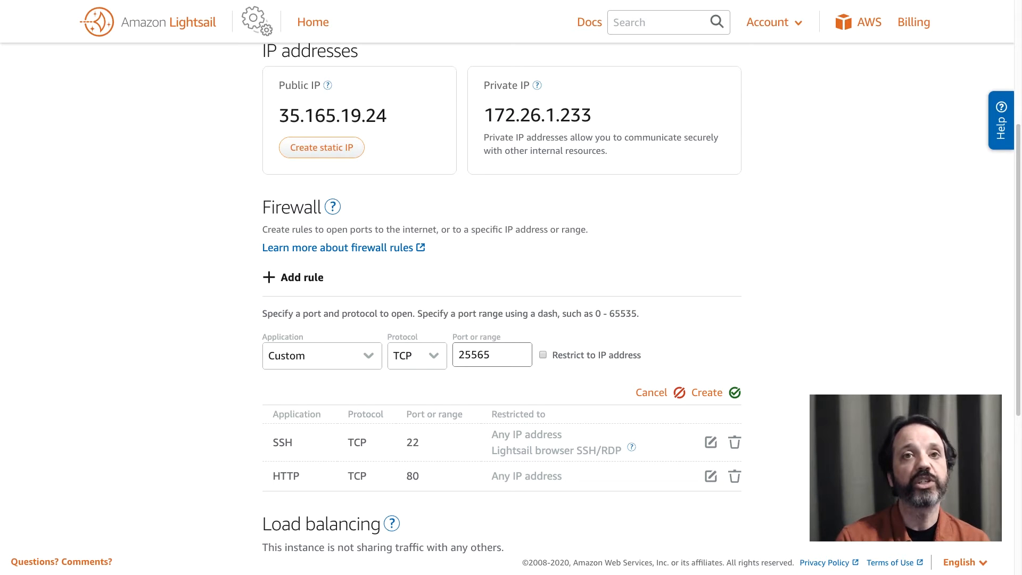
scroll(down, 3)
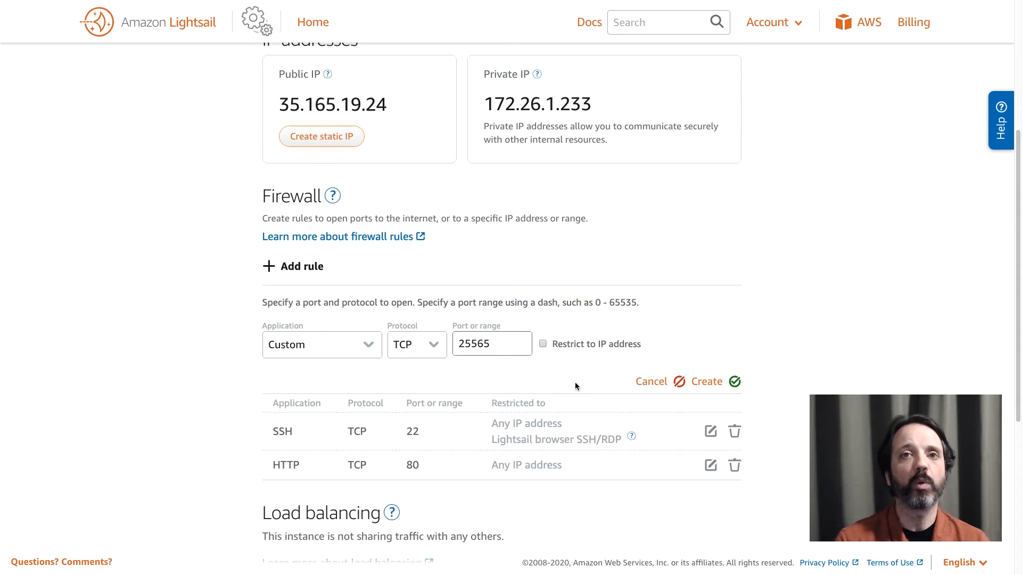
click(706, 381)
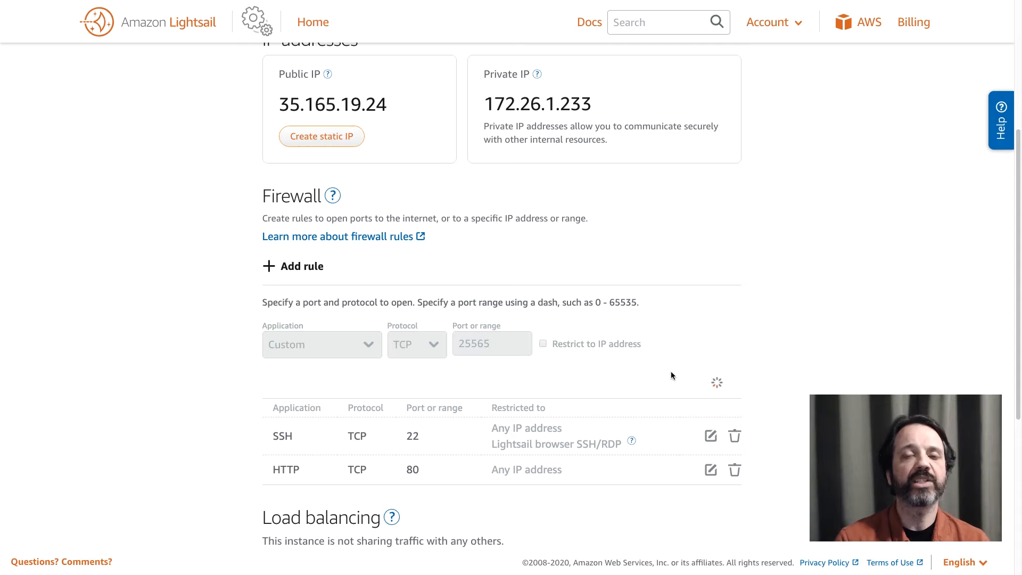
click(710, 378)
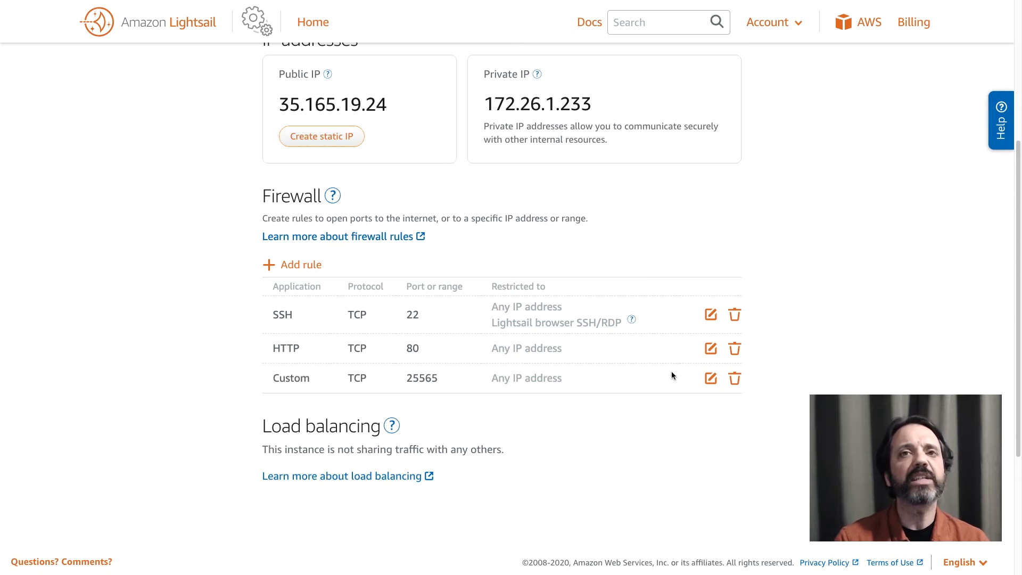
scroll(up, 3)
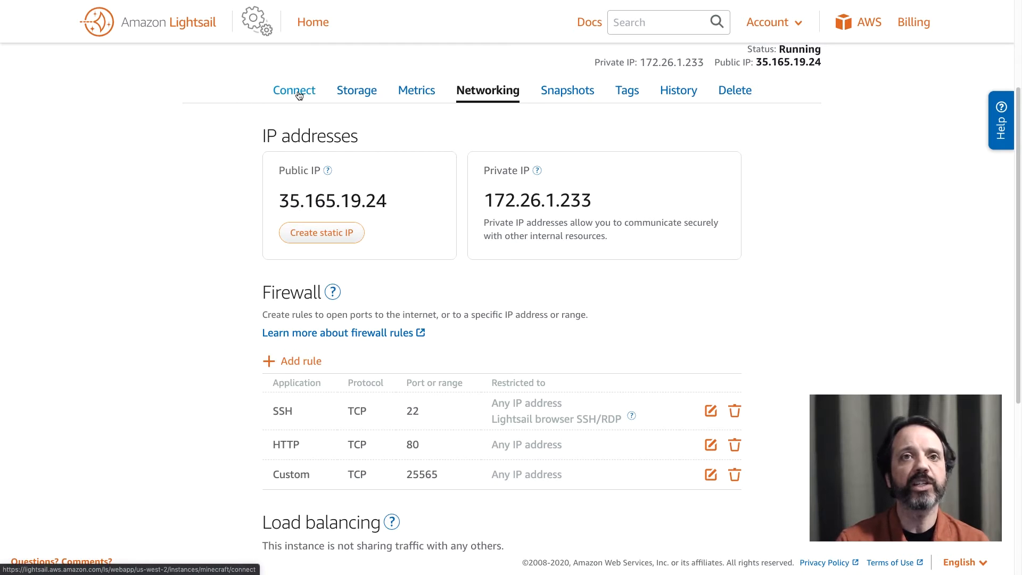
Connect via browser SSH, then update packages and install default-jre and screen.
click(294, 90)
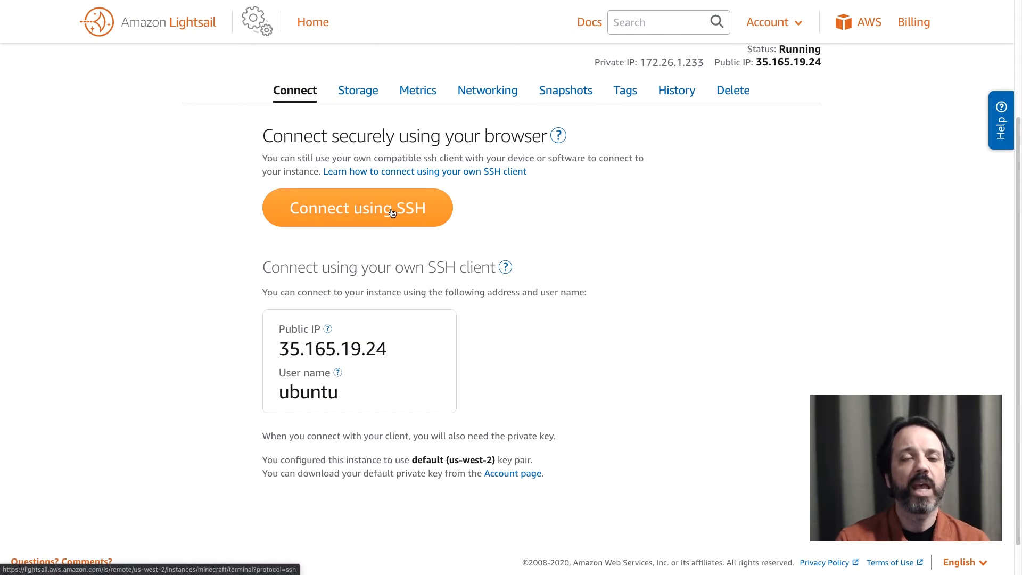
click(357, 207)
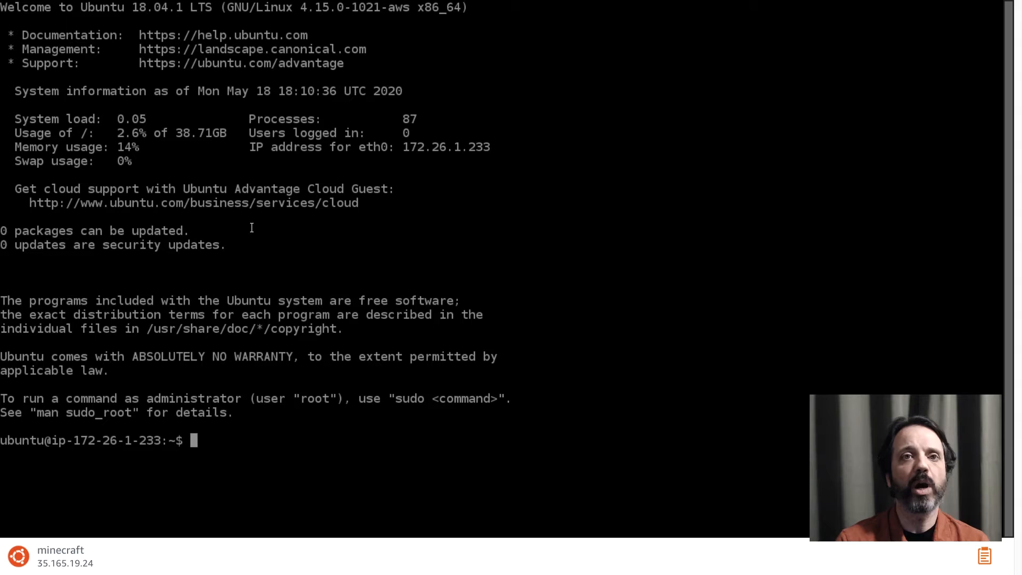
text(sudo apt -y update && sudo apt -y install default-jre screen)
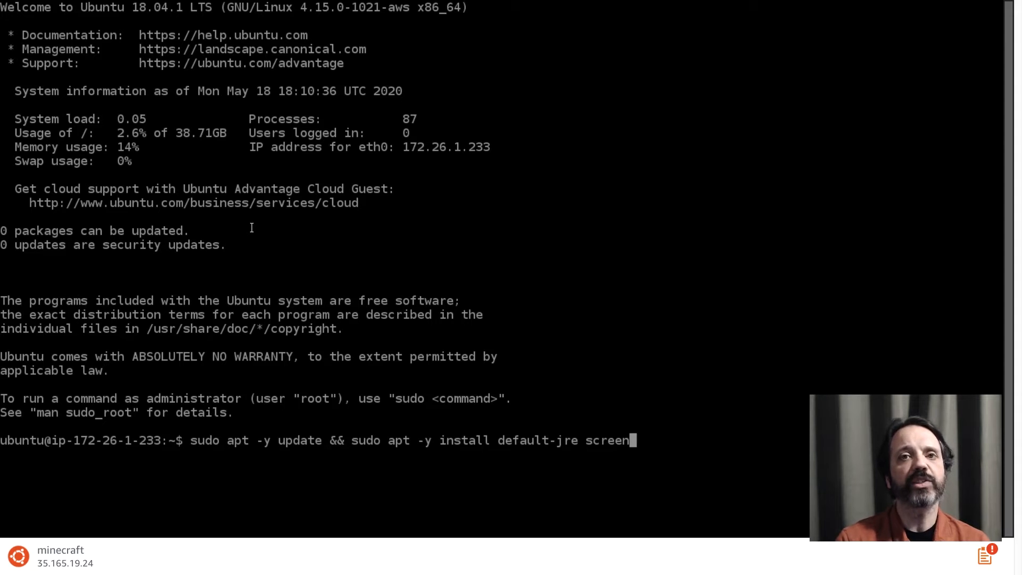
key(Return)
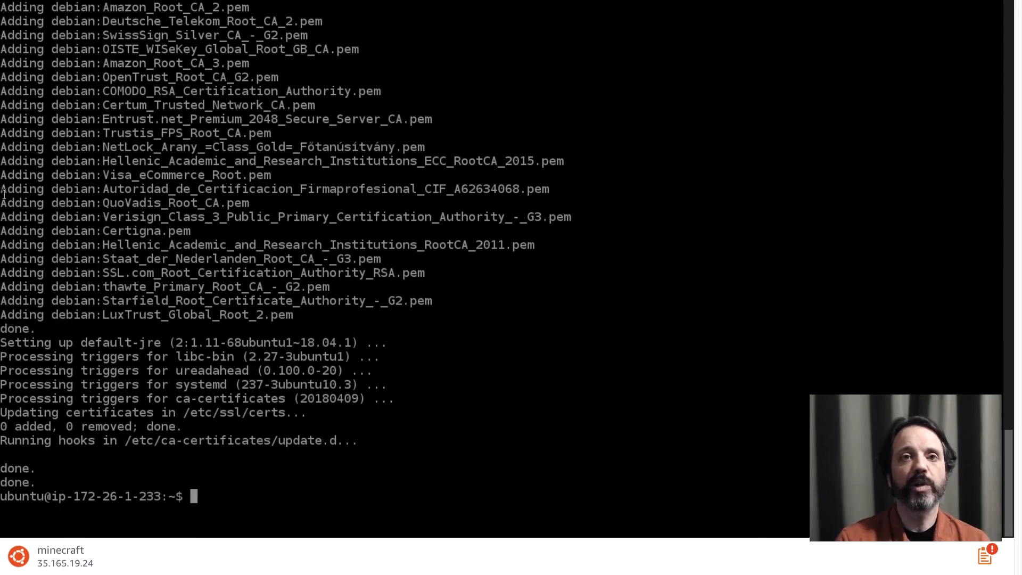
text(screen)
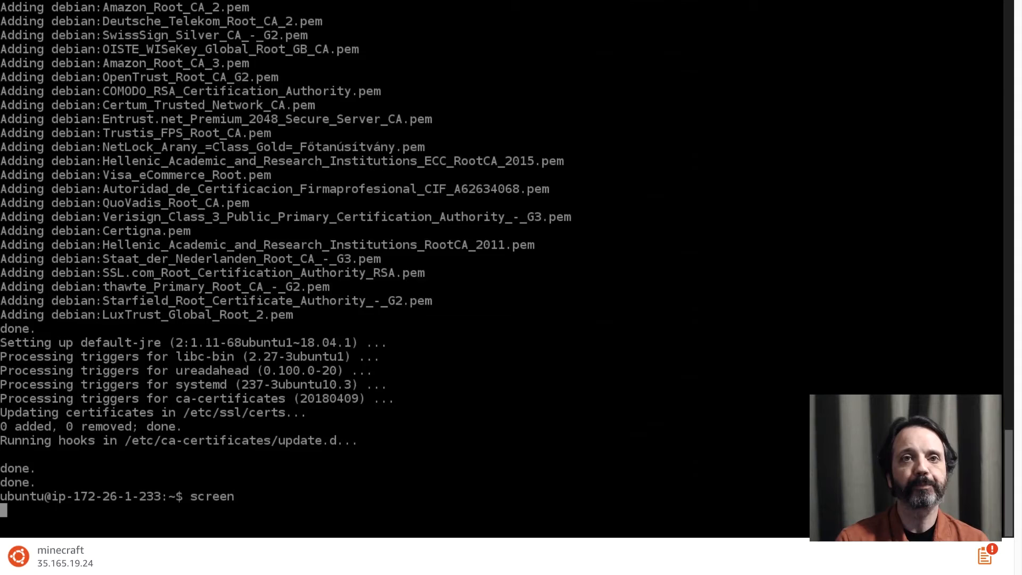
Start screen, download the server jar as mcserver.jar in /usr/games/minecraft, and run it once.
key(Return)
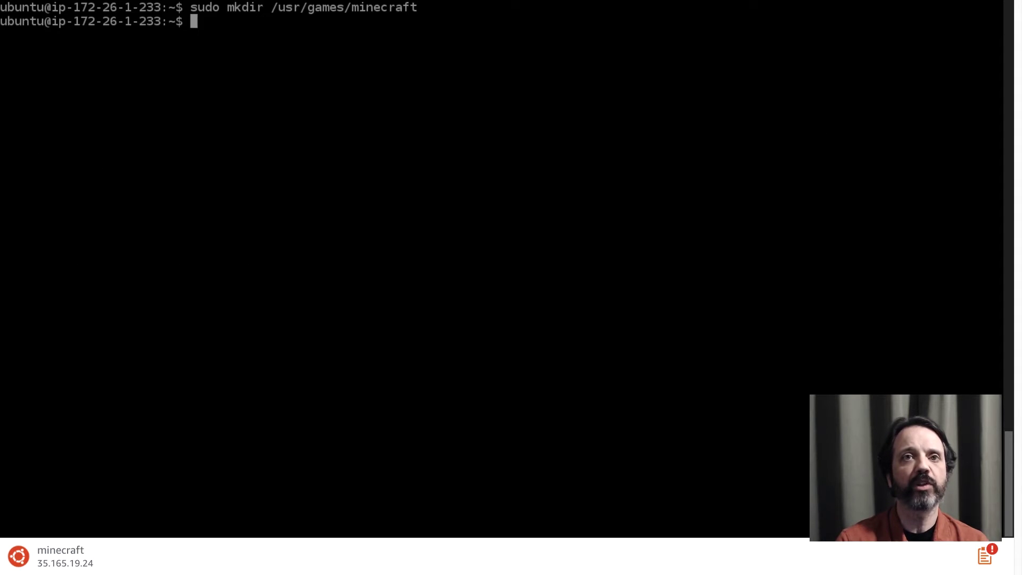
text(cd /usr/games/)
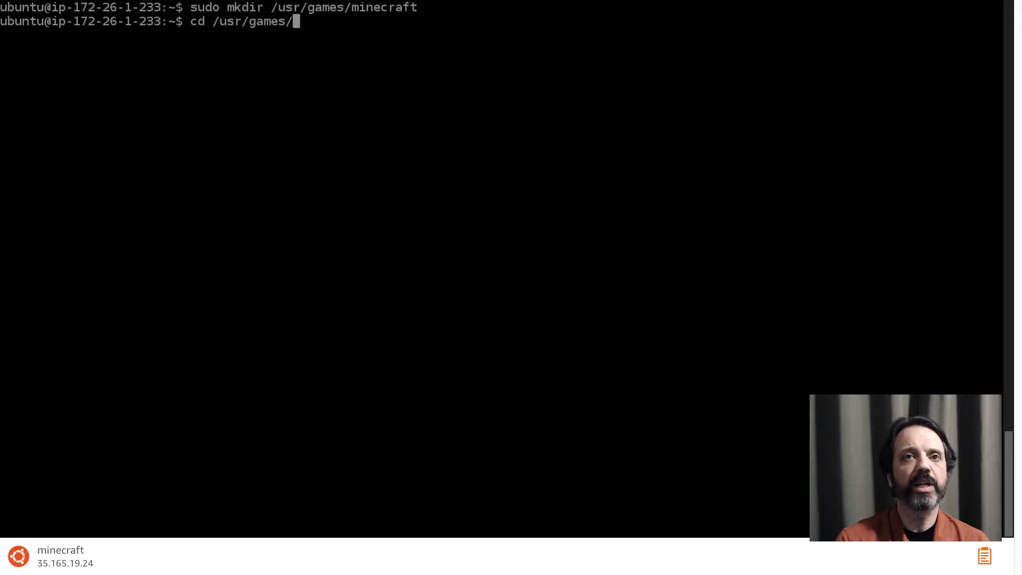
key(Return)
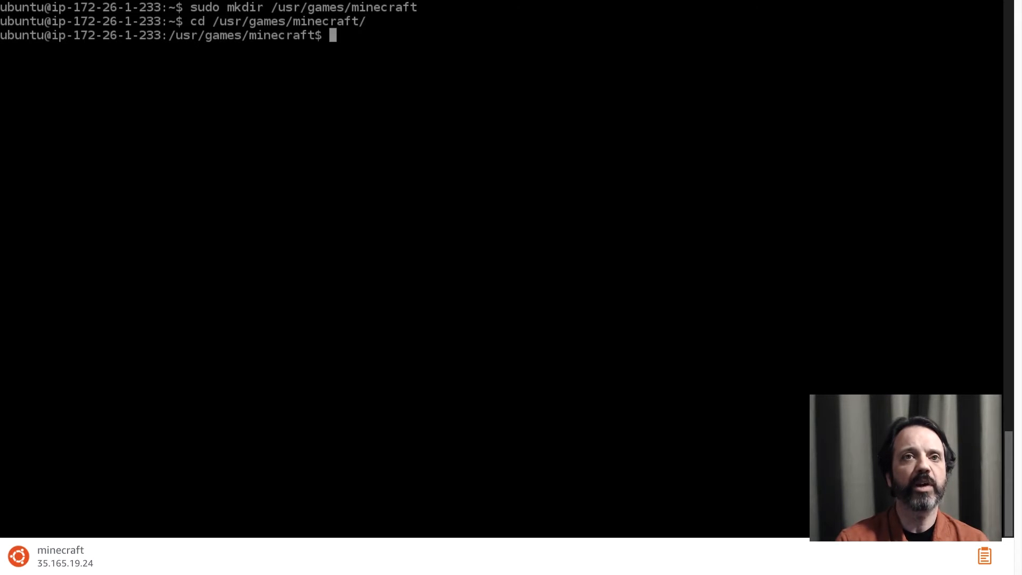
text(sudo wget -O mcserver.jar https://launcher.mojang.com/v1/objects/4d1826eebac84847c71a77f9349cc22afd0cf0a1/server.jar)
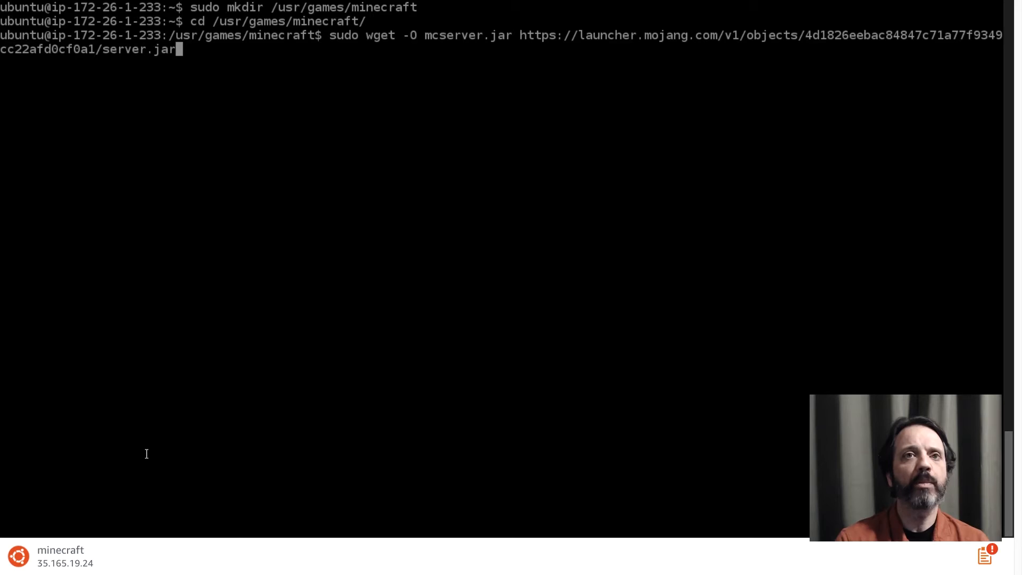
key(Return)
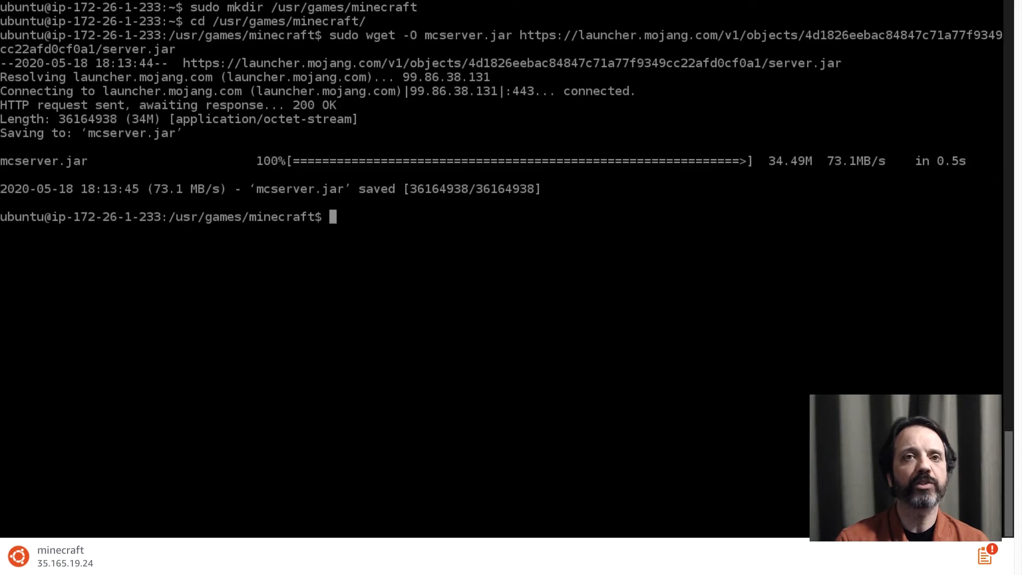
mouse_move(245, 390)
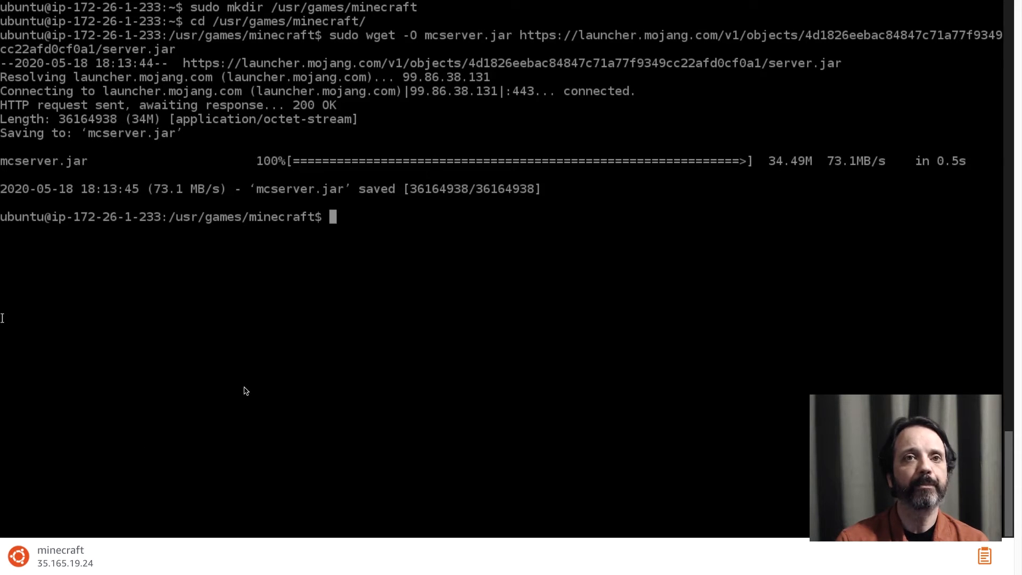
text(sudo java -Xmx1G -Xms1G -jar mcserver.jar nogui)
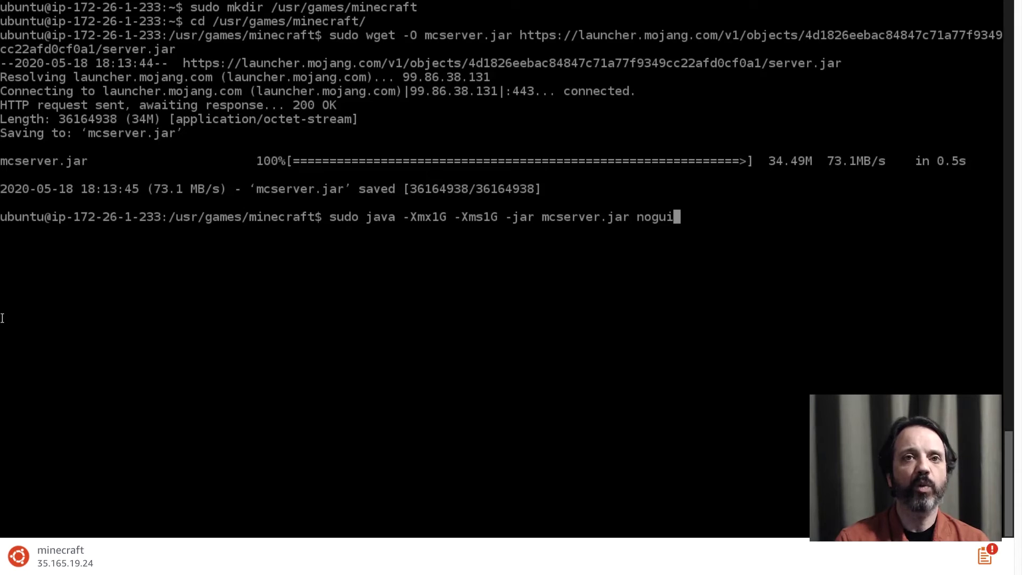
key(Return)
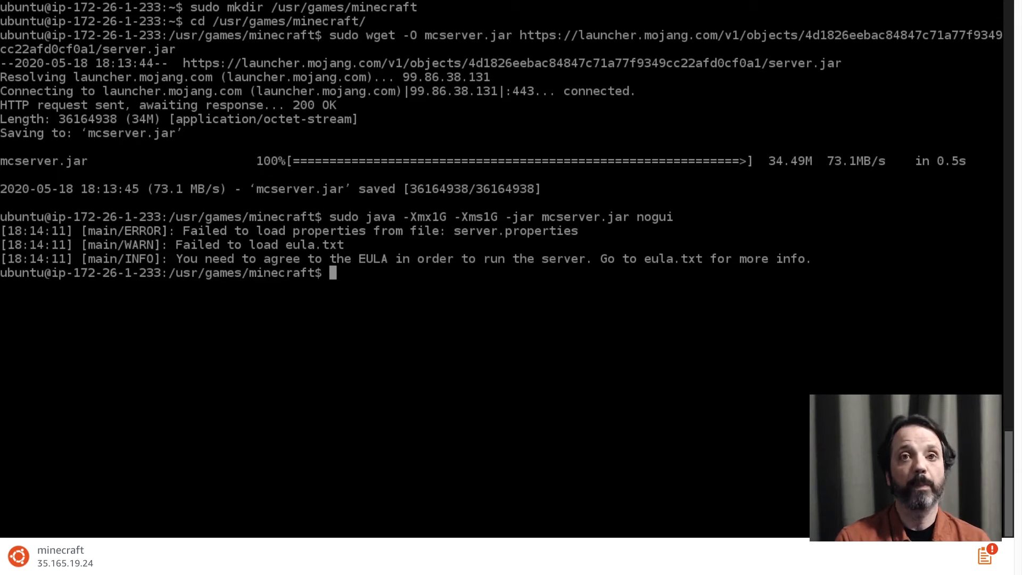
Make the ubuntu user the owner of eula.txt with sudo chown.
text(sud)
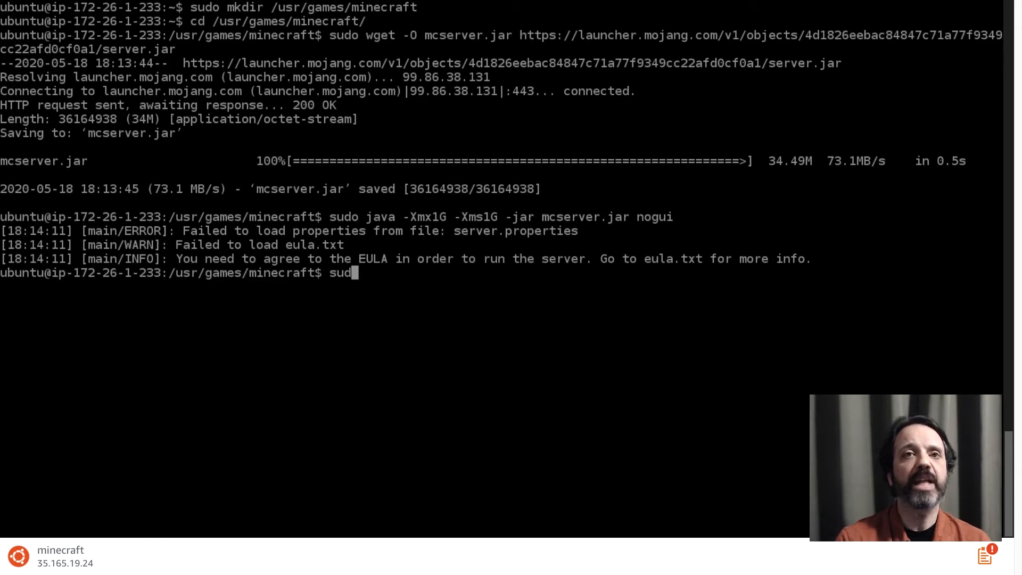
text(chown)
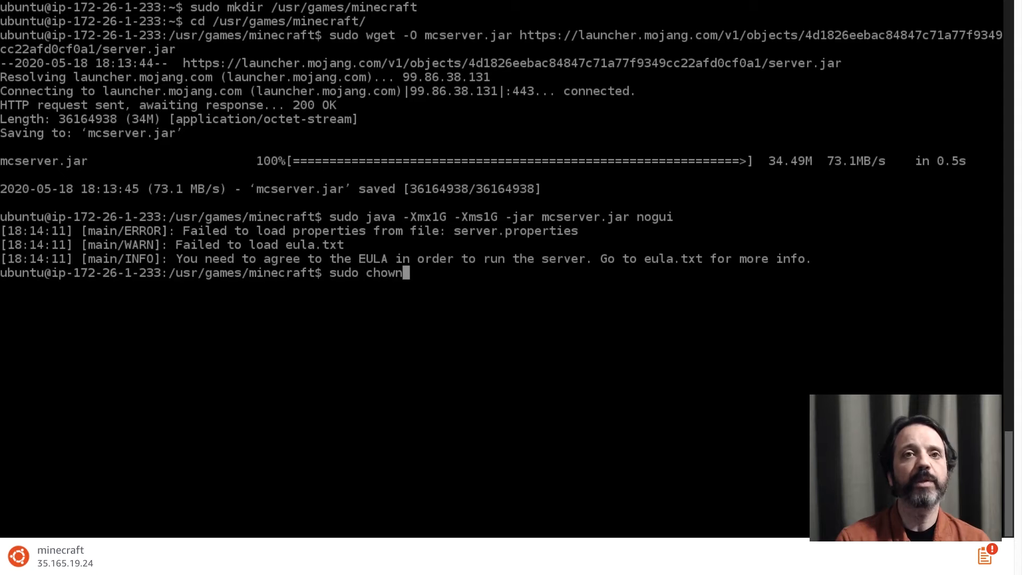
text(ubuntu)
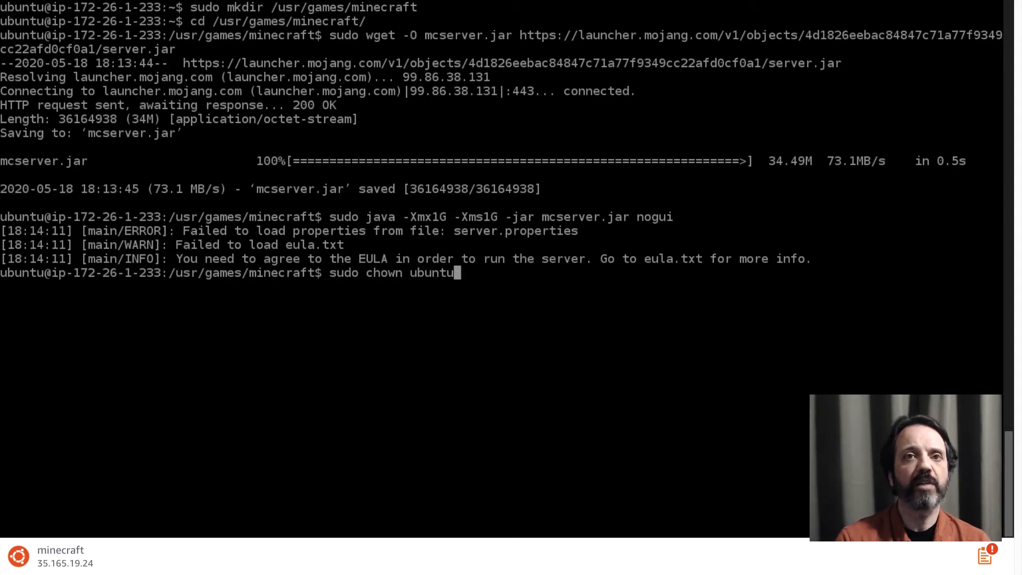
text(eula.t)
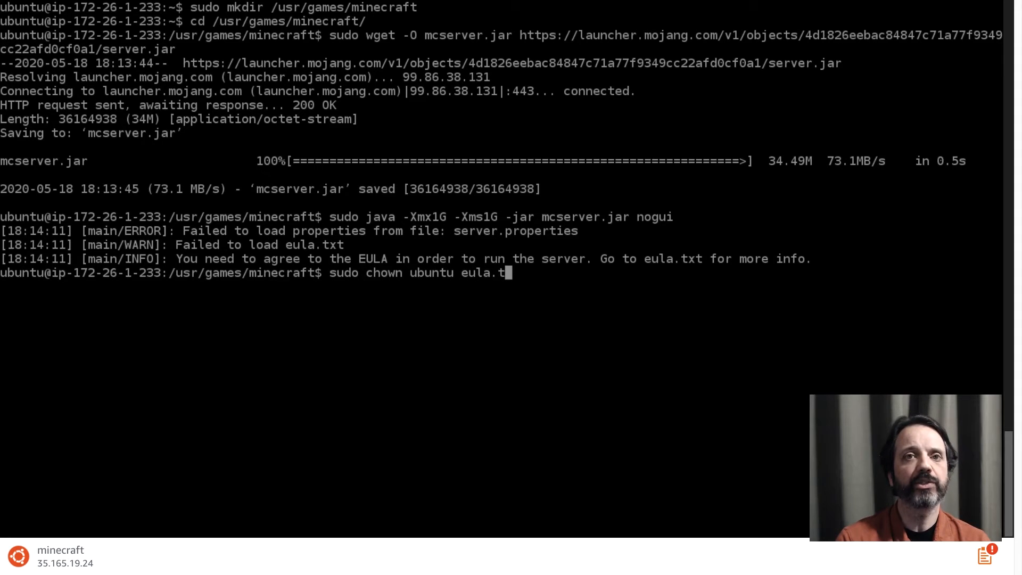
key(Return)
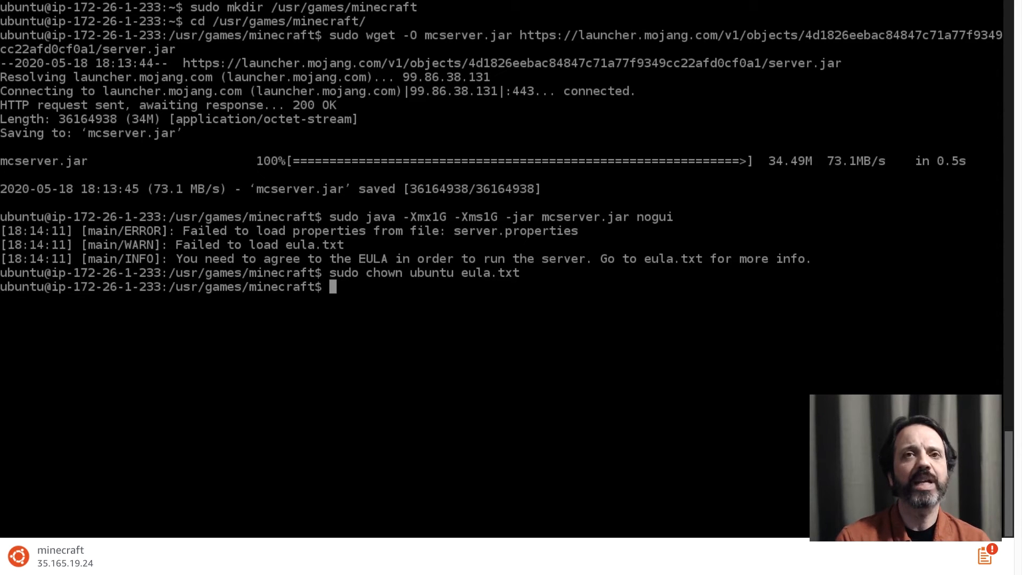
Write eula=true into eula.txt to accept the EULA.
text(echo ")
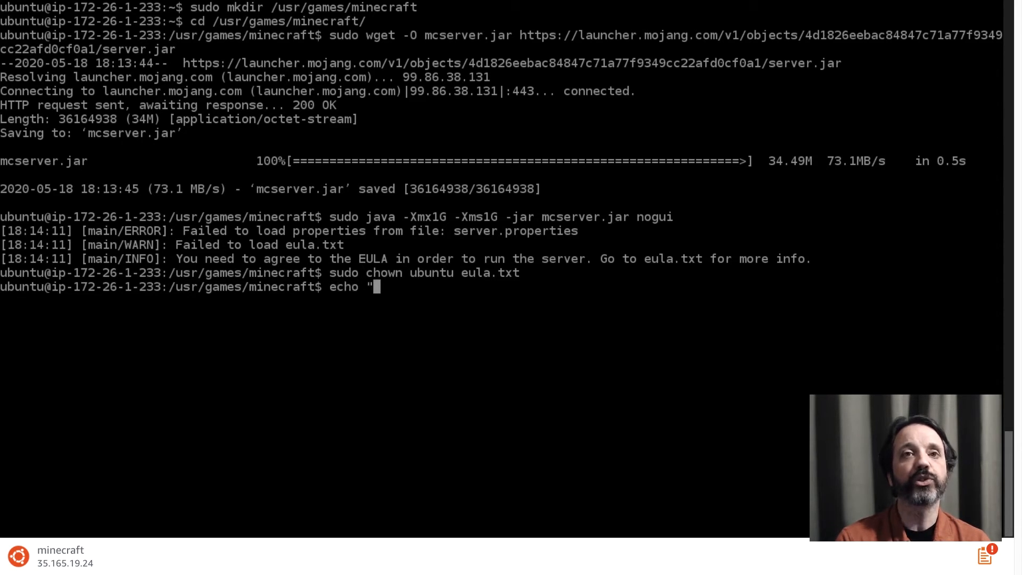
text(eula=tu)
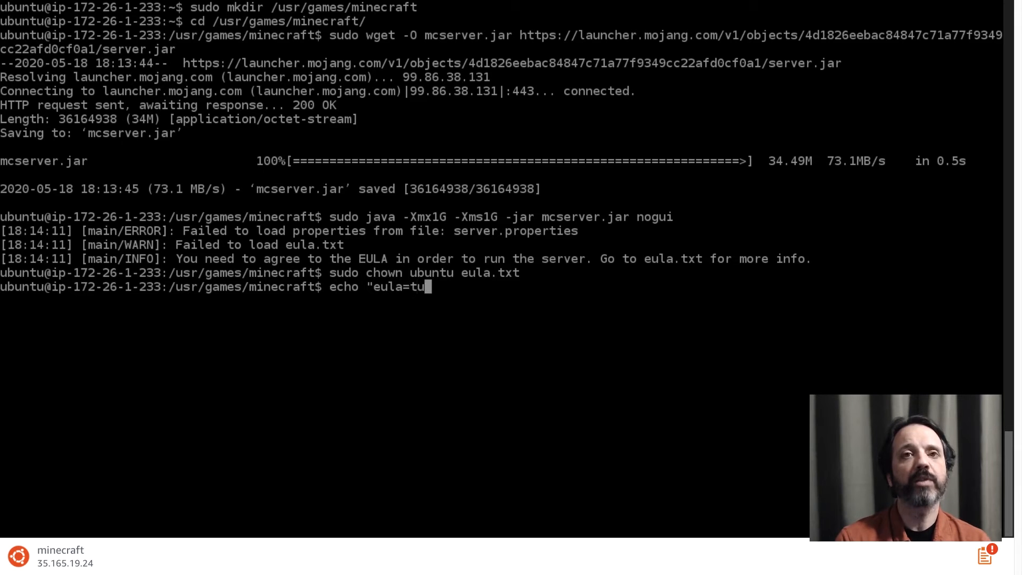
text(rue)
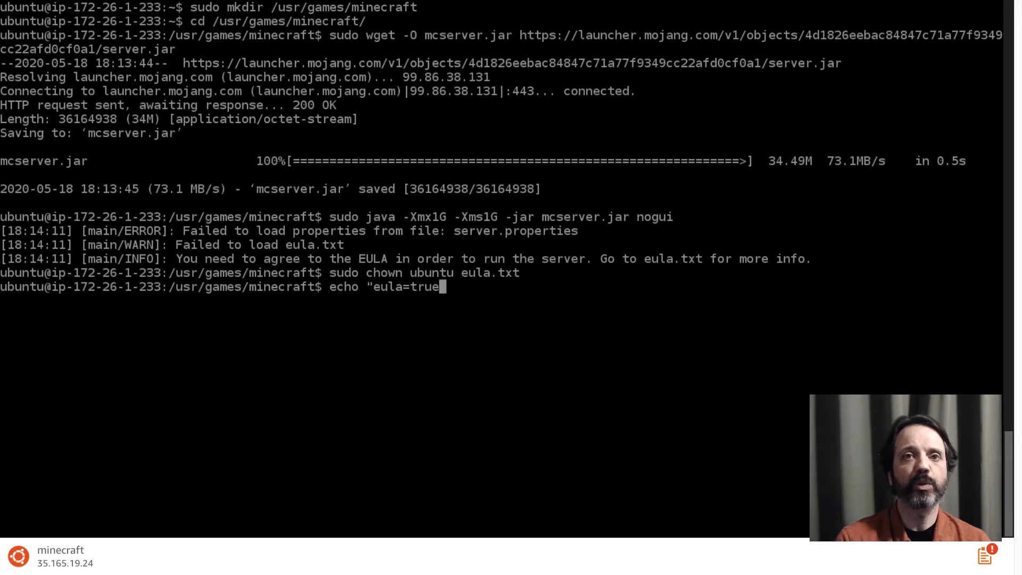
text(")
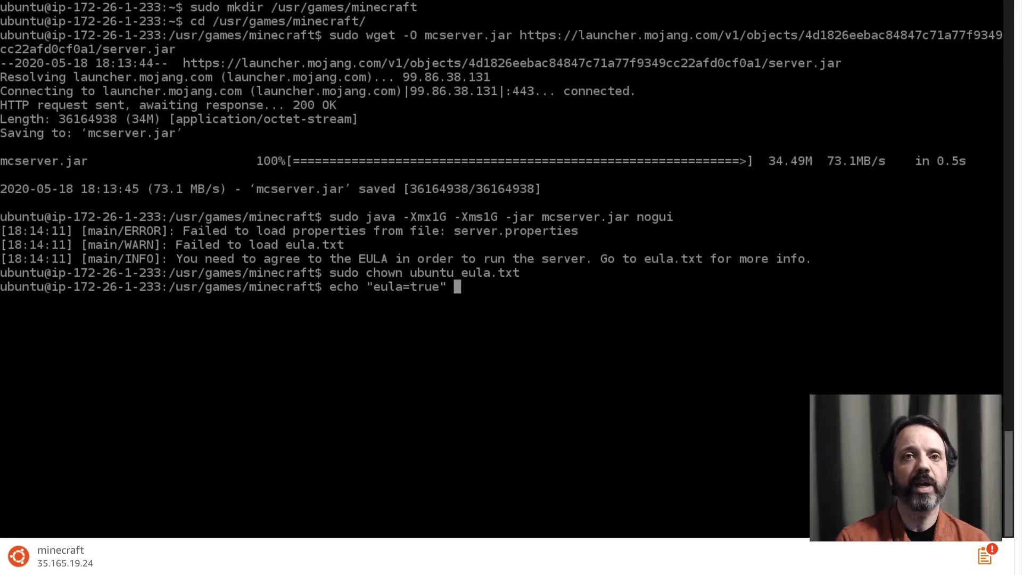
text(> eula.)
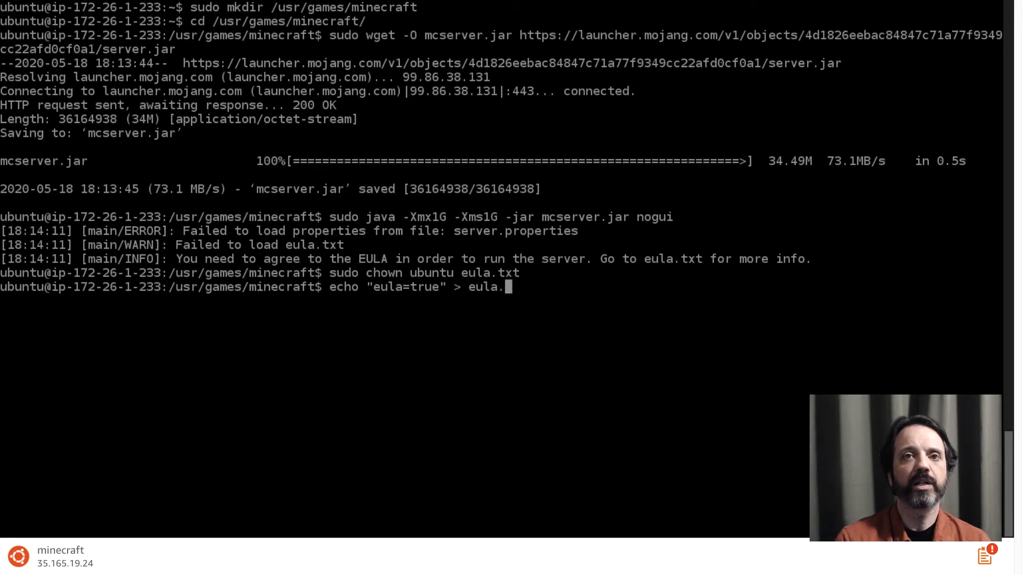
key(Return)
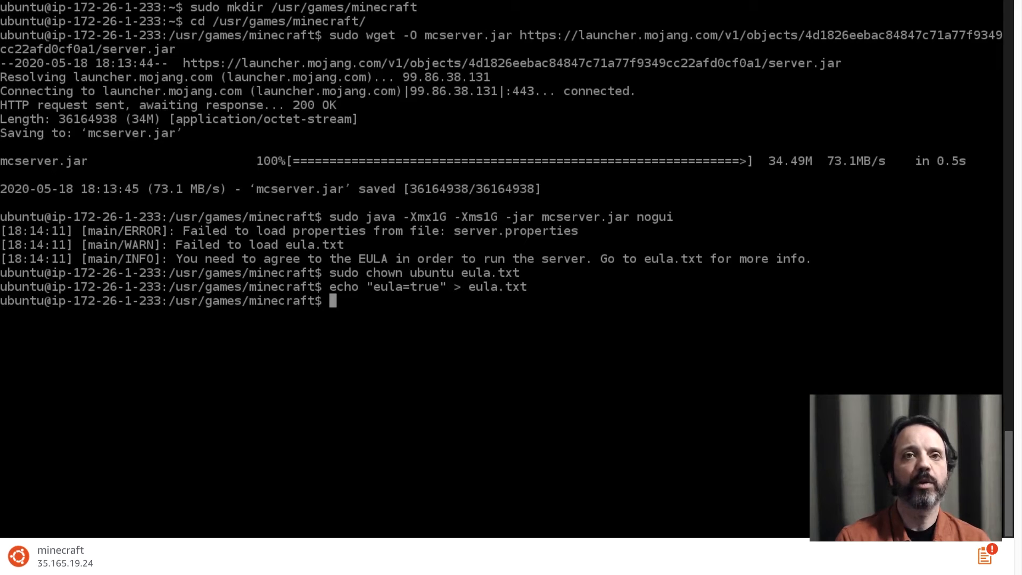
key(Return)
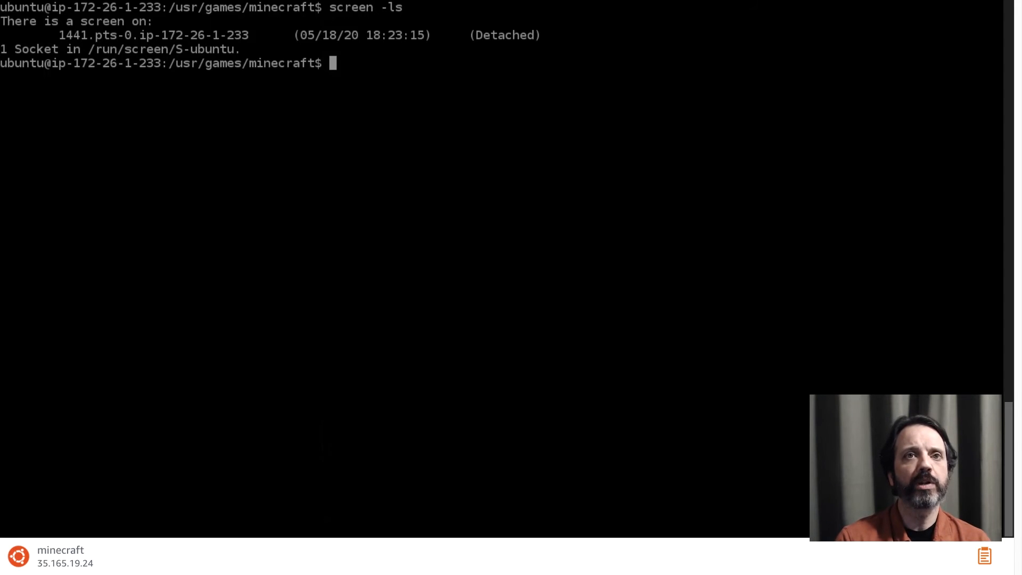
Reattach to the detached screen session 1441 with screen -r.
text(screen -)
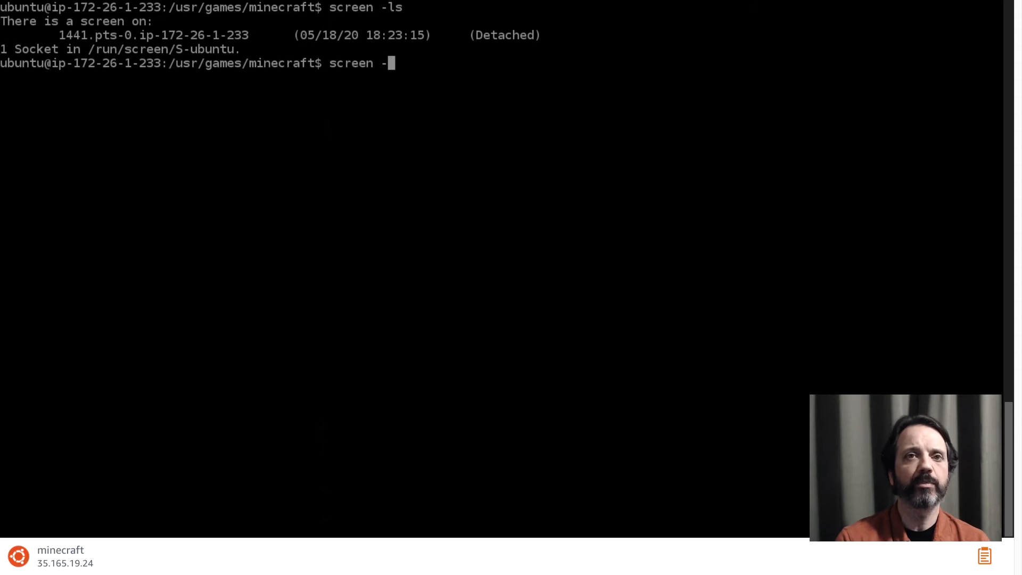
text(r)
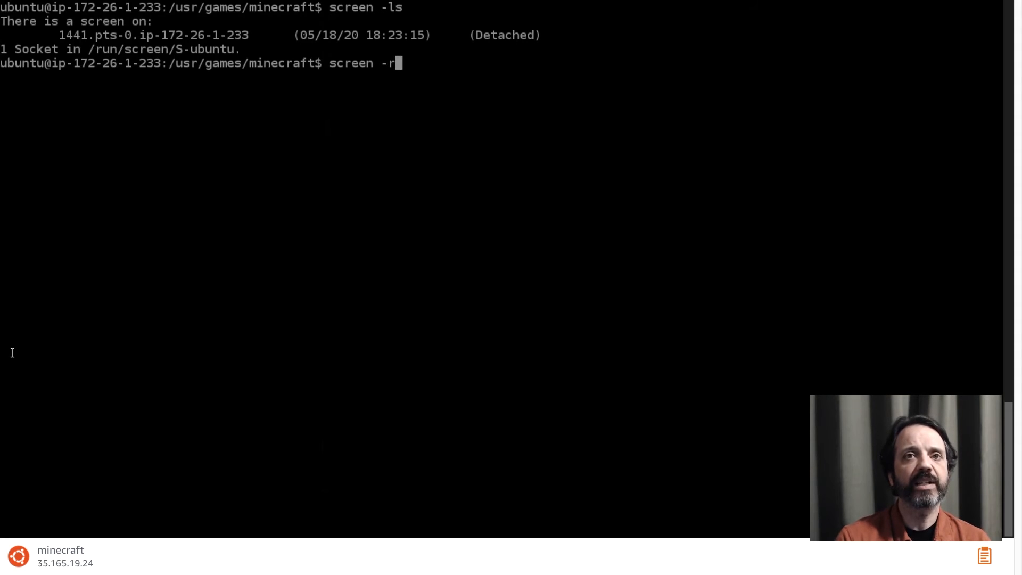
text(1441)
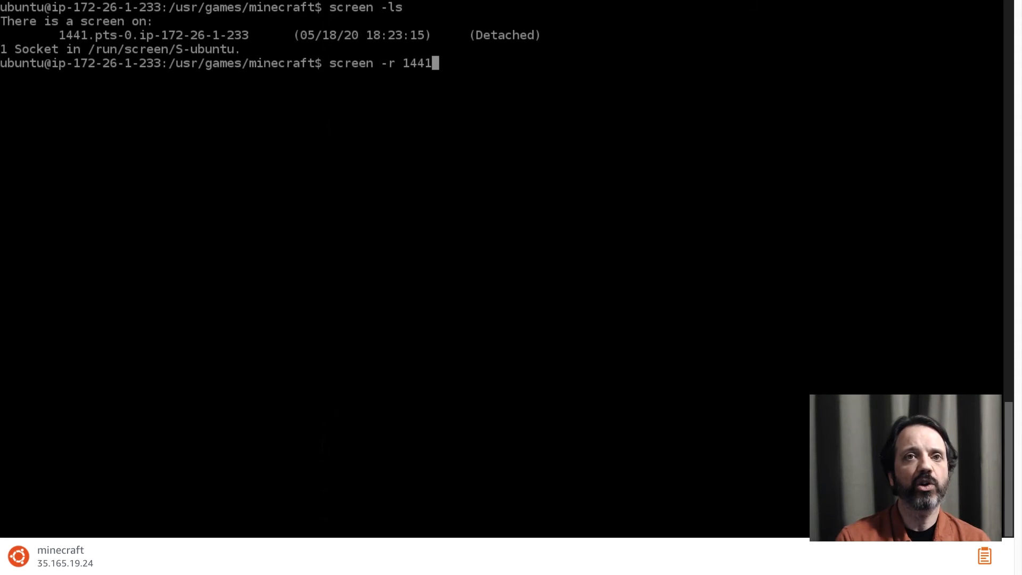
key(Return)
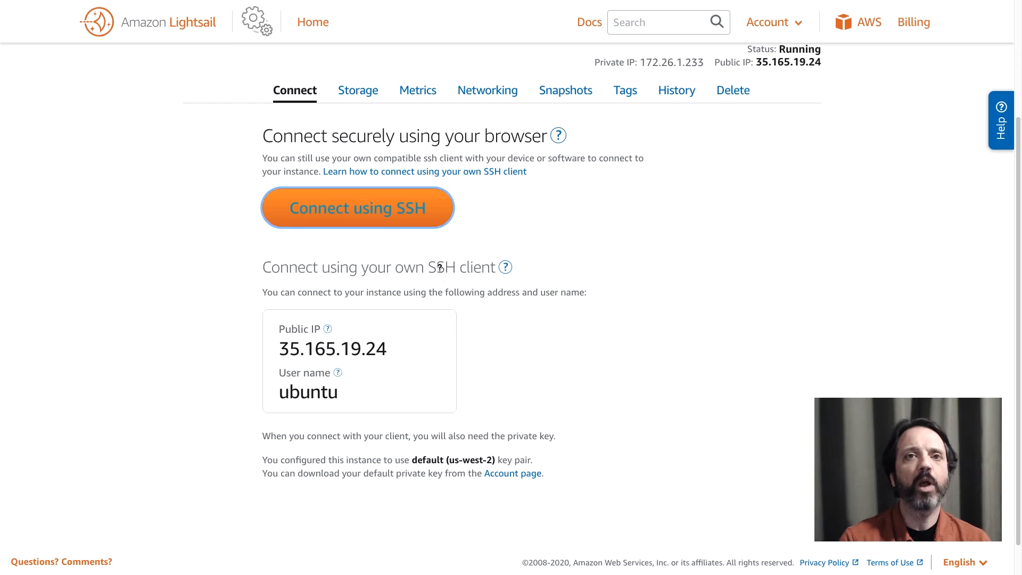
Copy the instance's public IP 35.165.19.24 from the Connect tab.
double_click(332, 349)
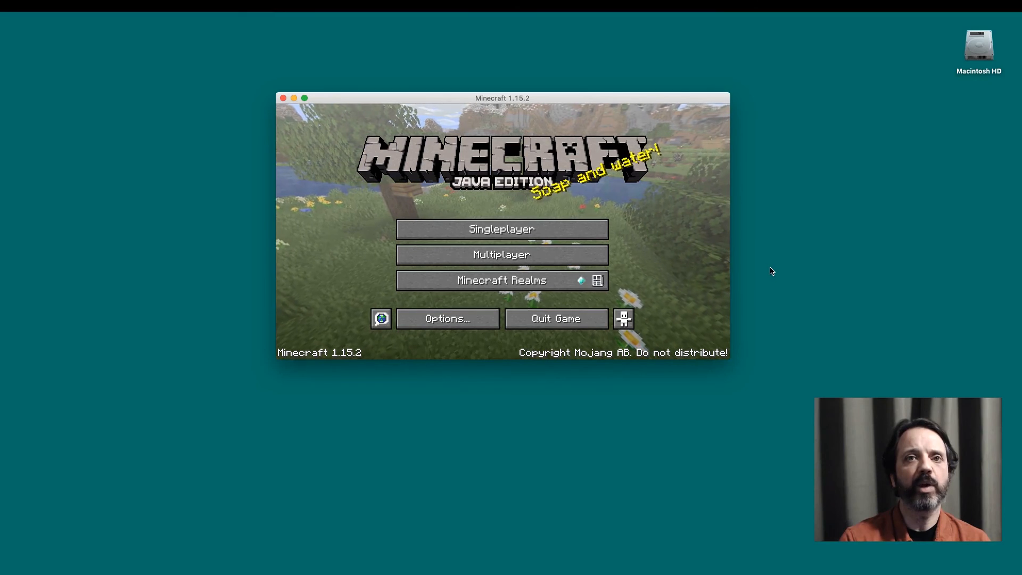
Add 35.165.19.24 as 'Minecraft Server' in the multiplayer list, then join it.
click(502, 254)
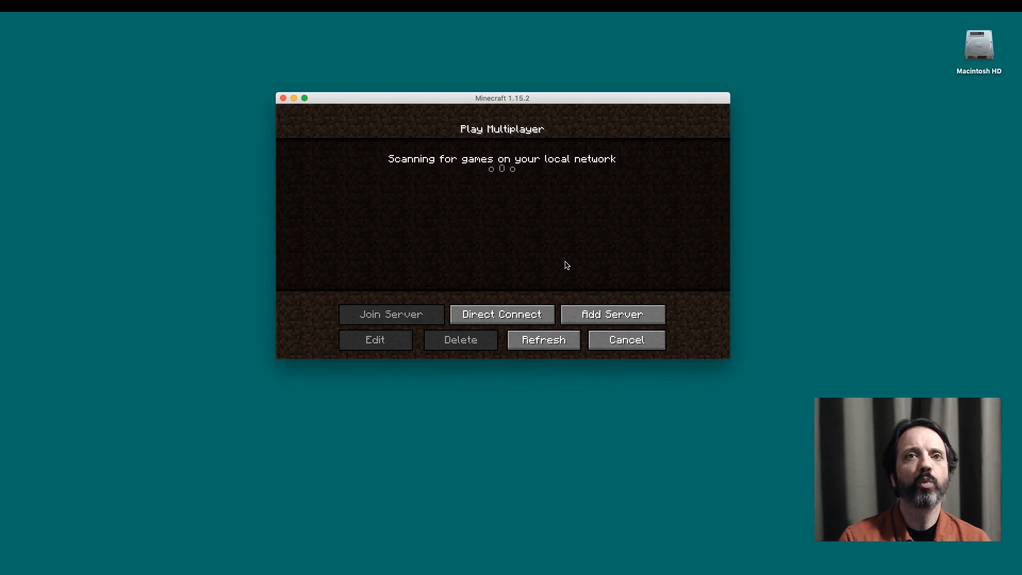
click(612, 314)
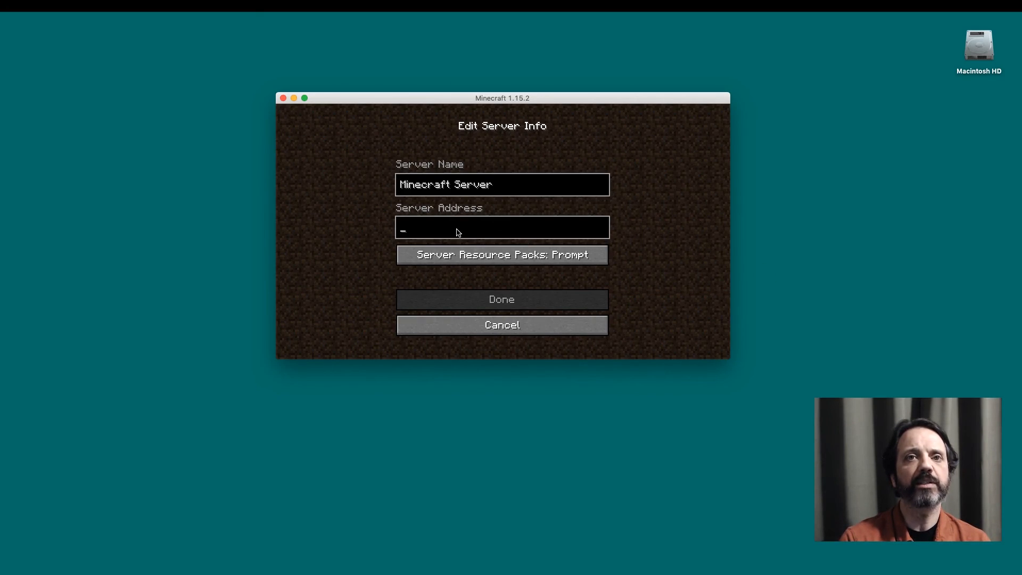
text(35.165.19.24)
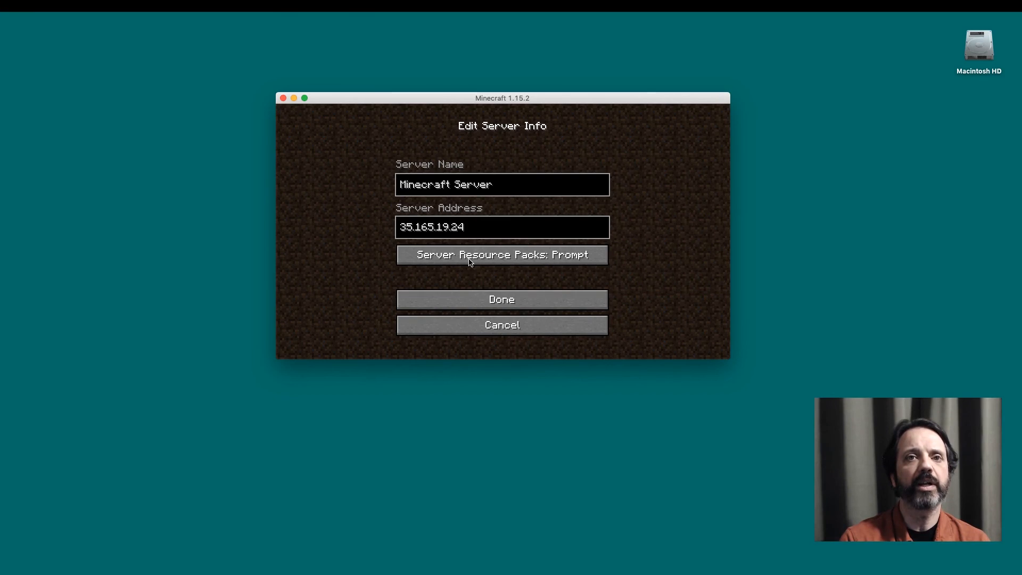
click(502, 299)
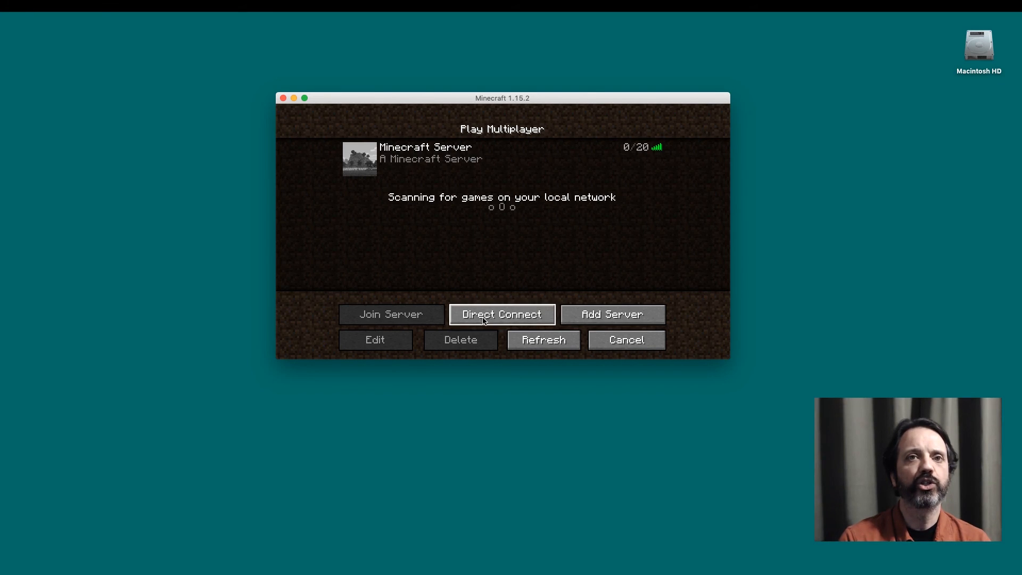
click(502, 158)
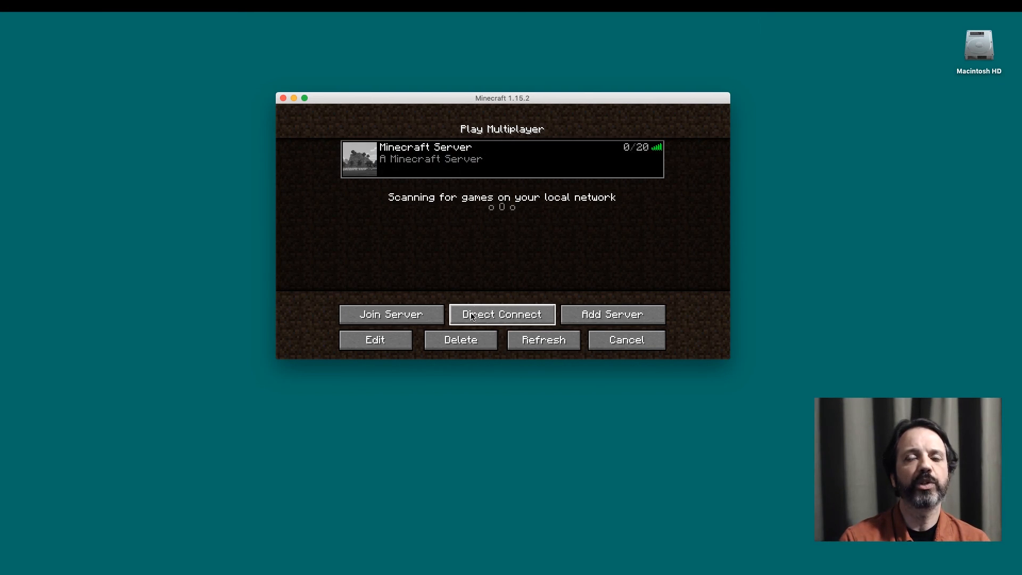
click(391, 314)
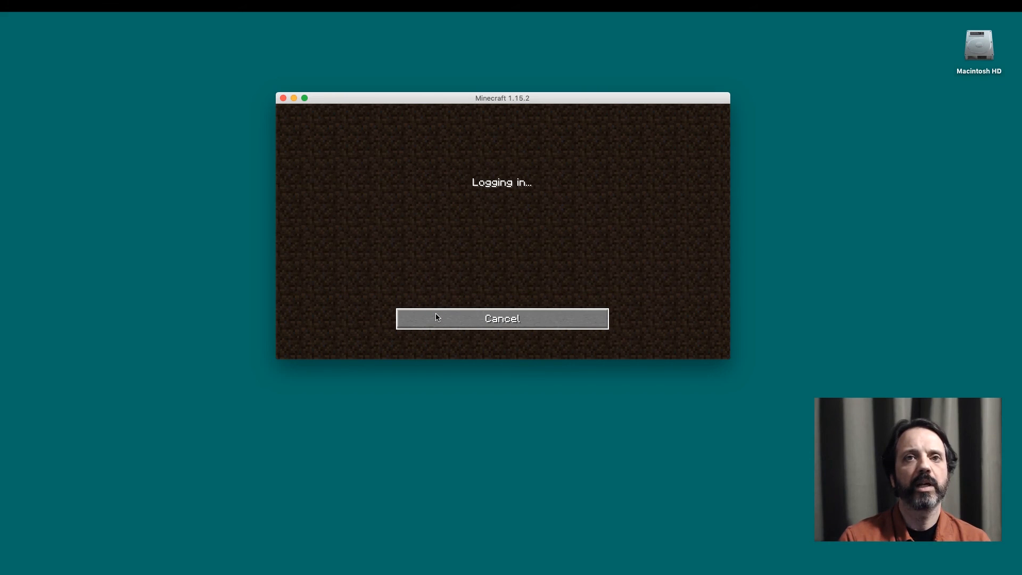